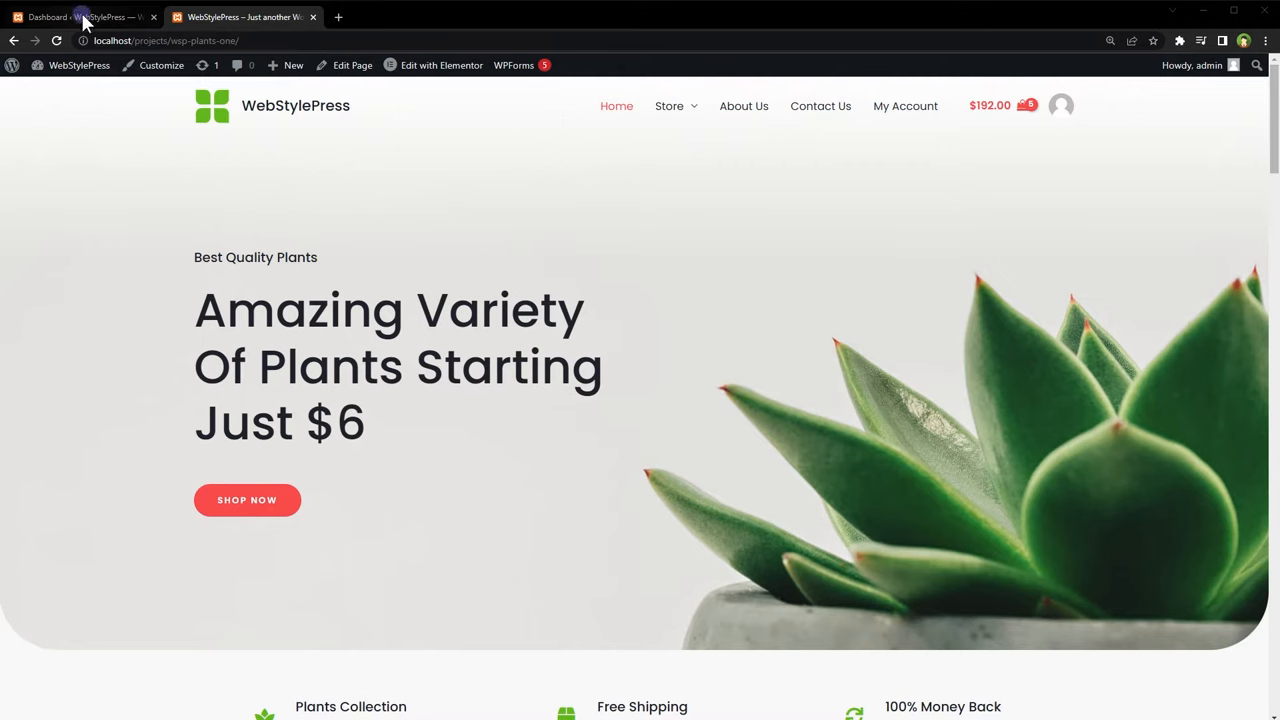
From the Dashboard, go to Plugins > Add New to reach the plugin directory
click(76, 16)
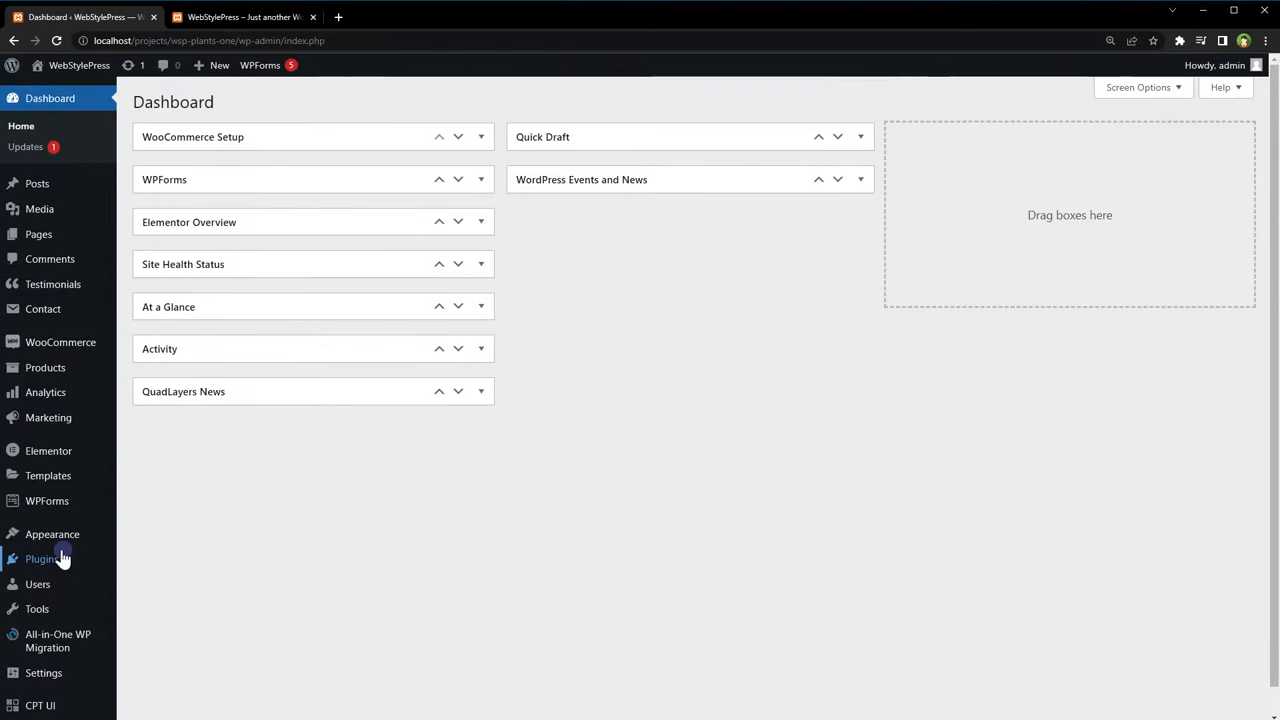
click(42, 558)
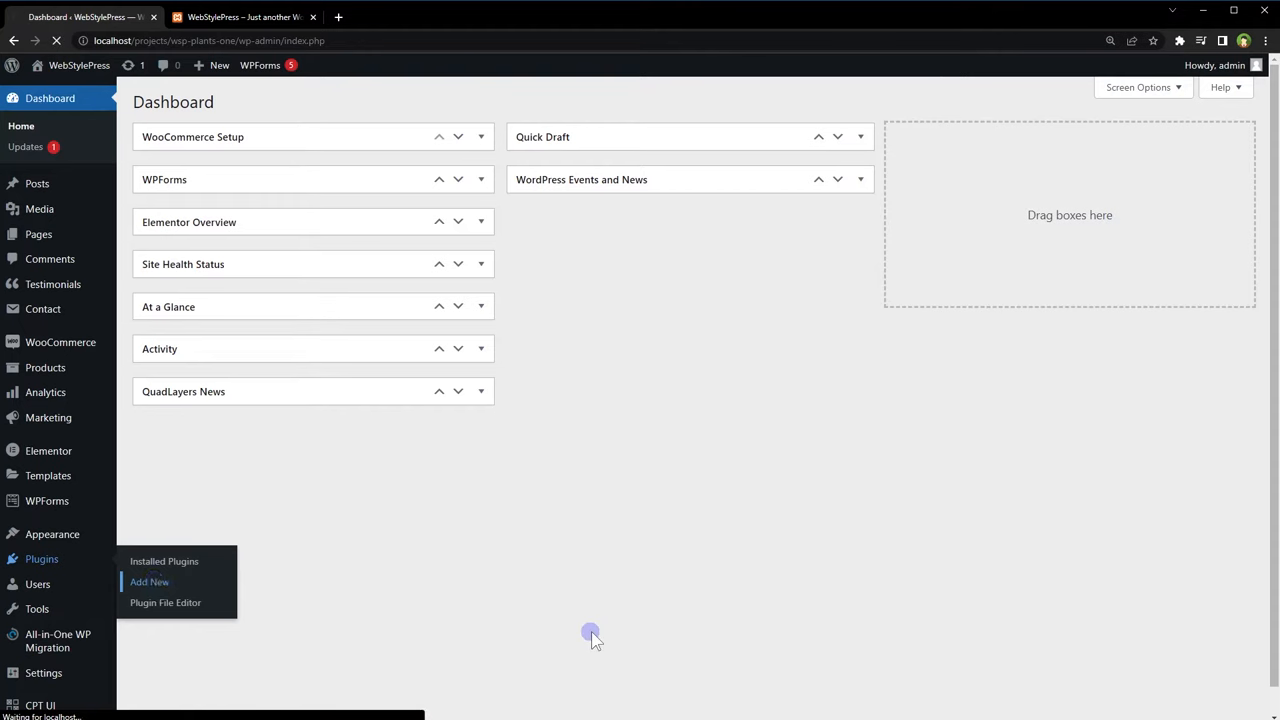
click(148, 580)
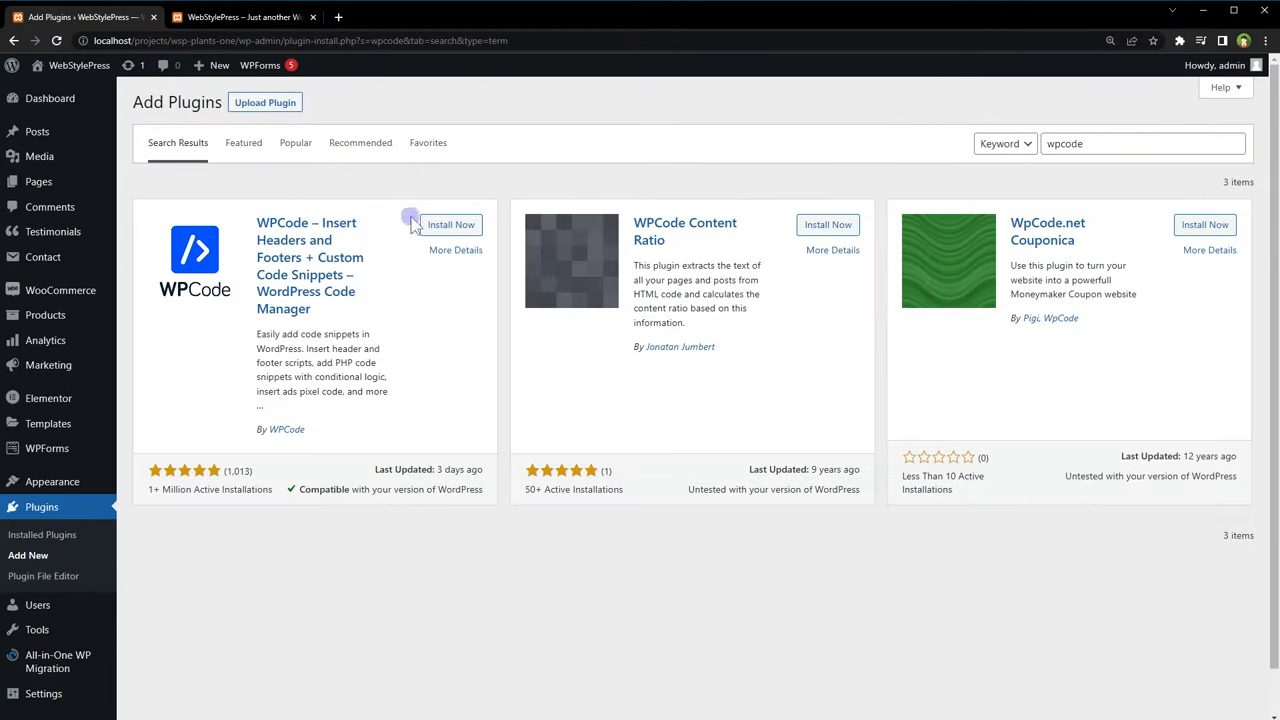
mouse_move(452, 224)
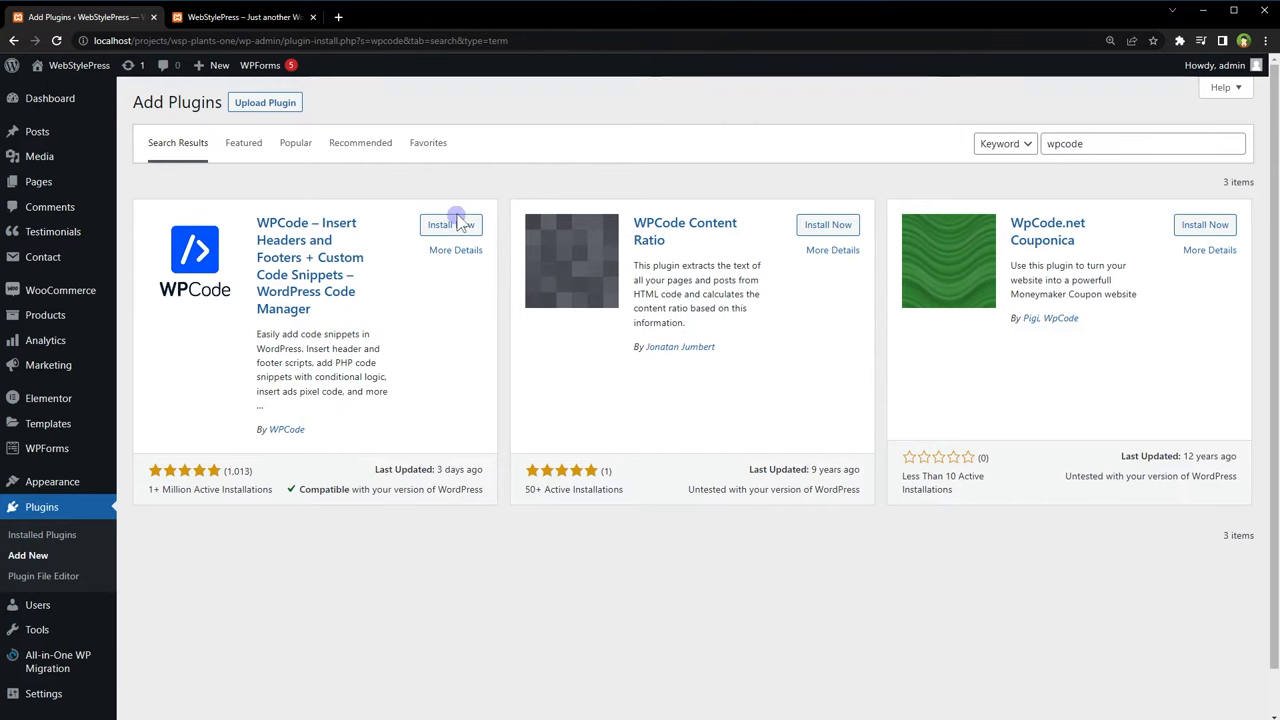
Install the 'WPCode – Insert Headers and Footers' plugin and activate it
click(452, 224)
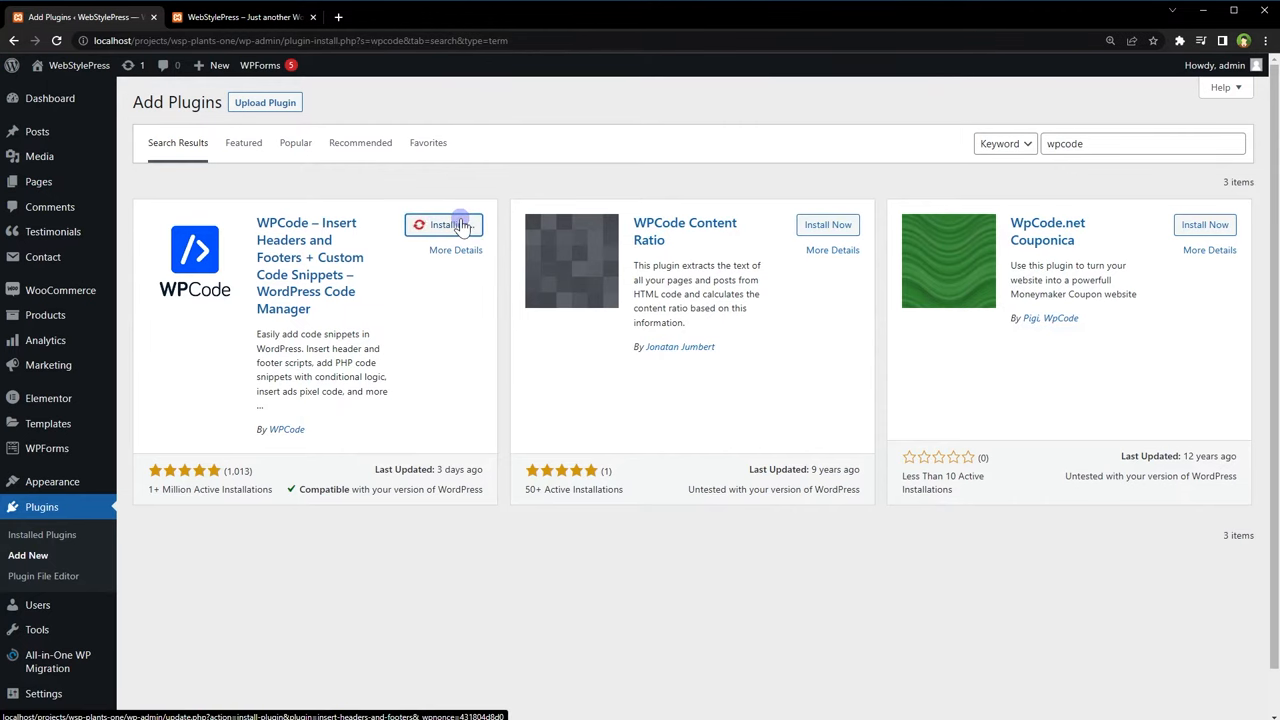
click(456, 224)
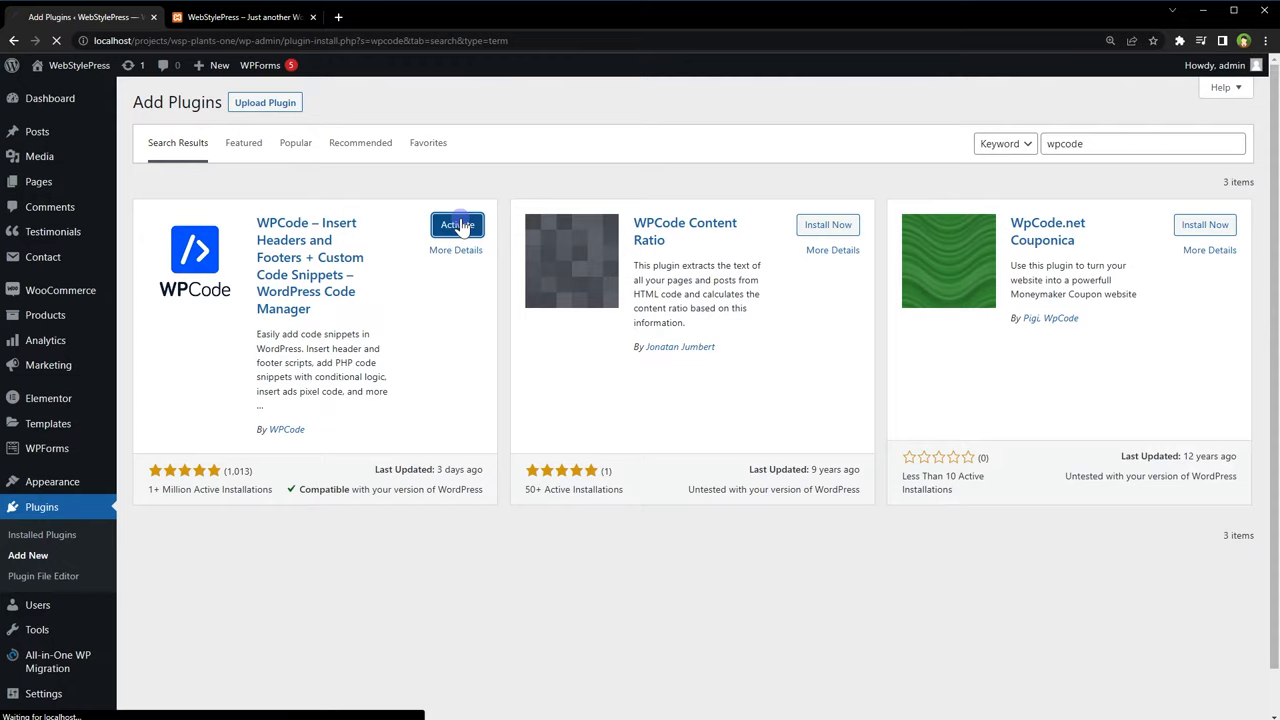
click(456, 224)
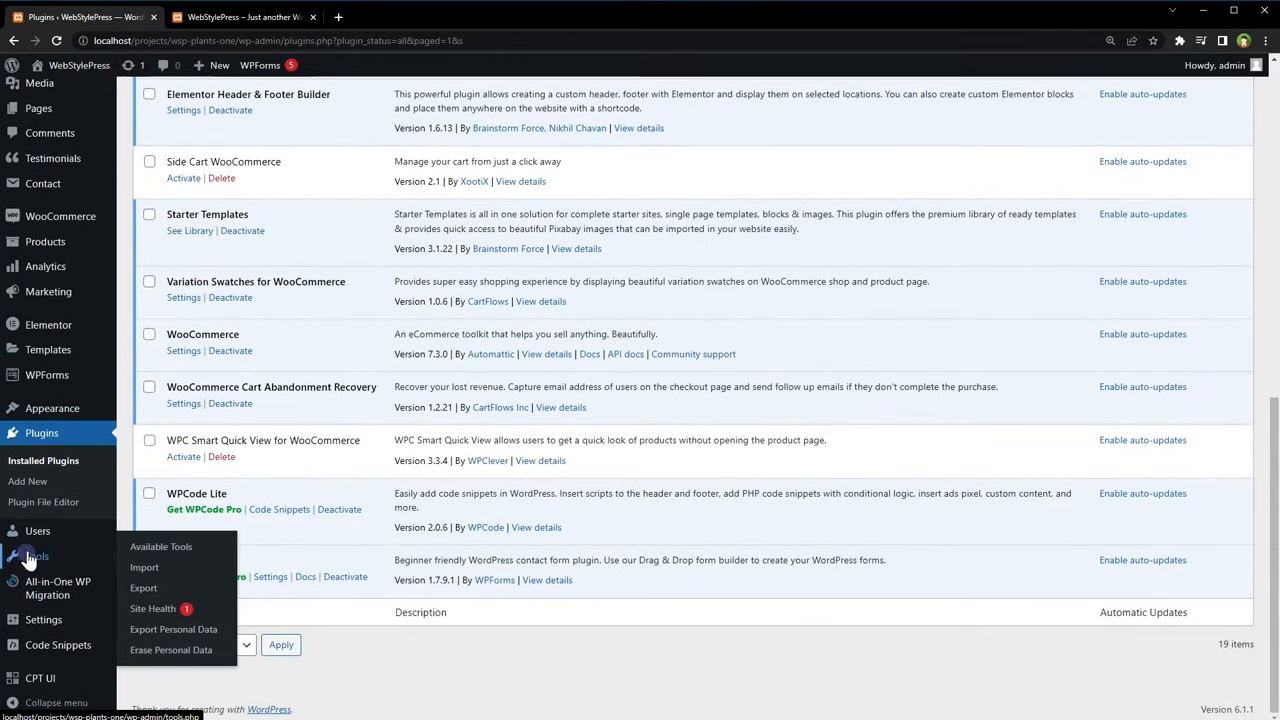
mouse_move(56, 644)
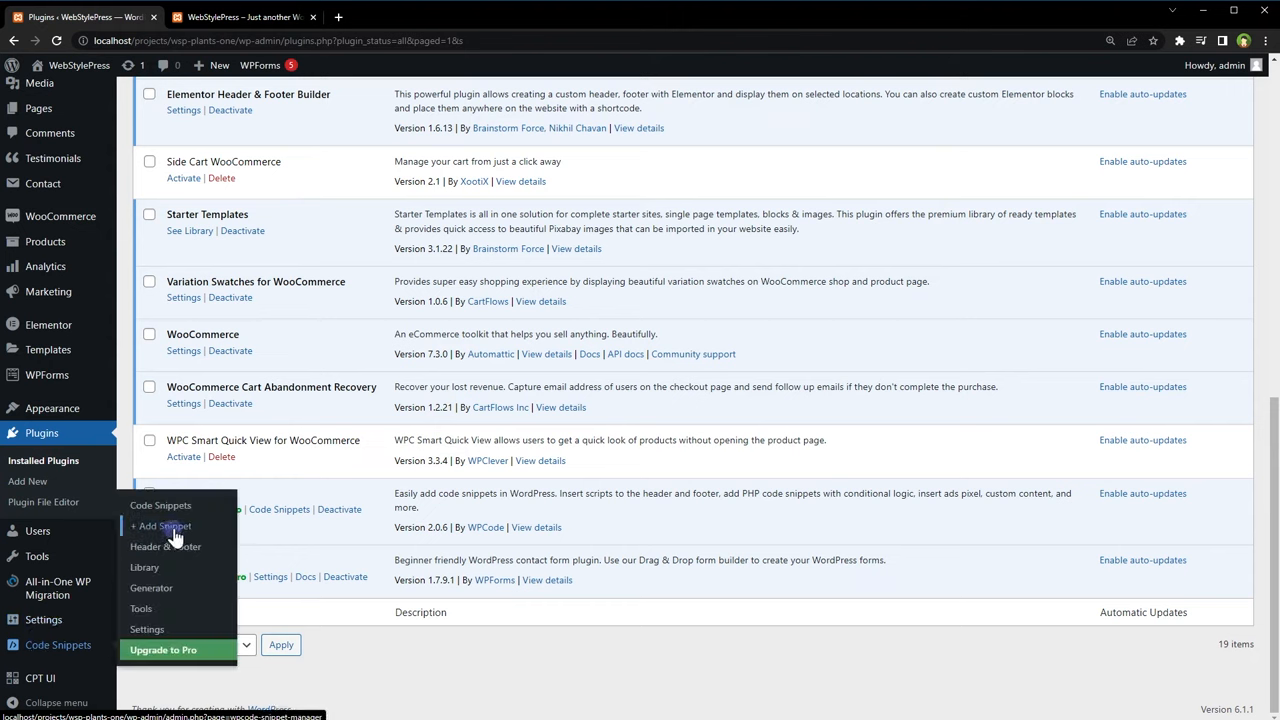
mouse_move(160, 526)
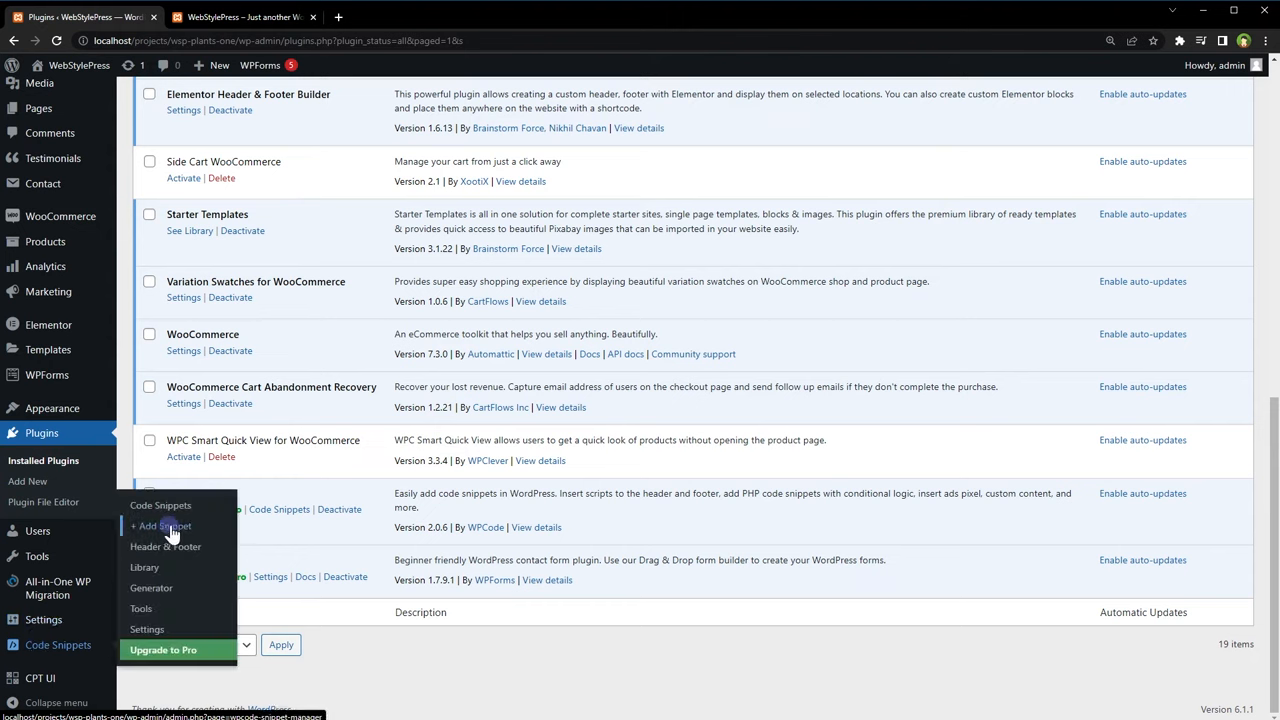
Start a new snippet via Code Snippets > + Add Snippet
click(160, 524)
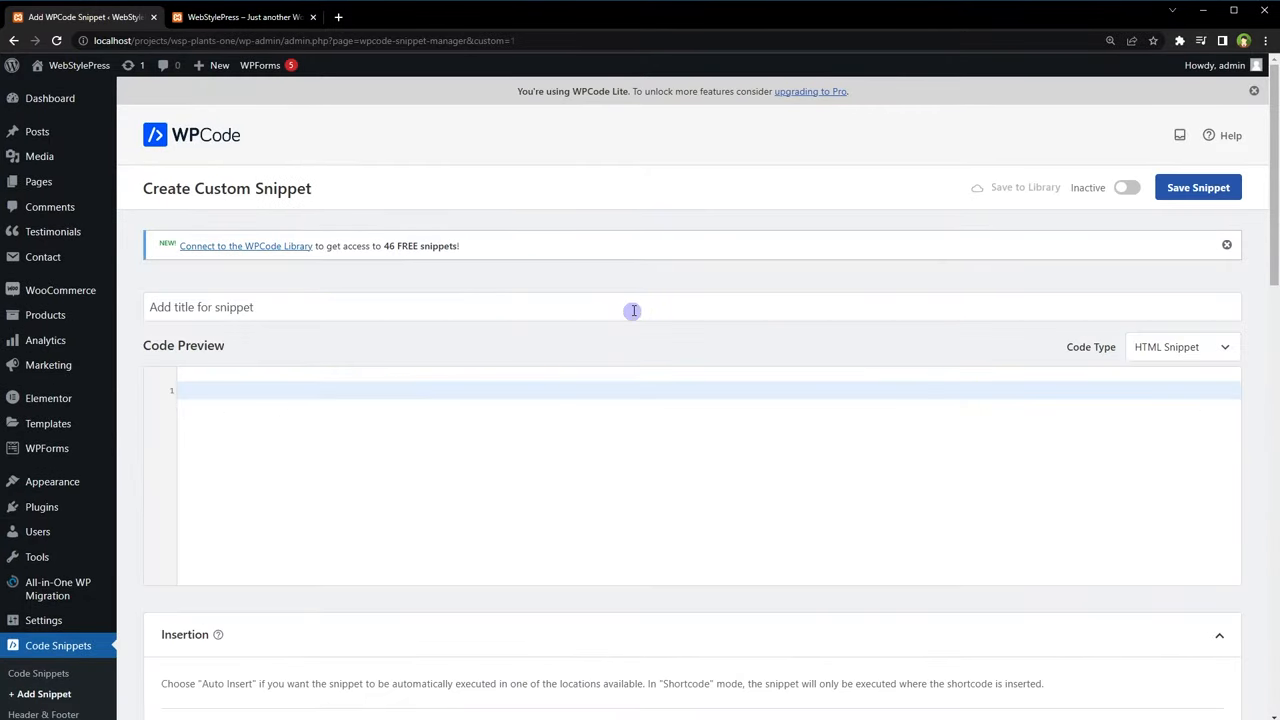
Title the snippet 'Custom Code', make it Active, and keep the code type as HTML Snippet
text(Custom Code)
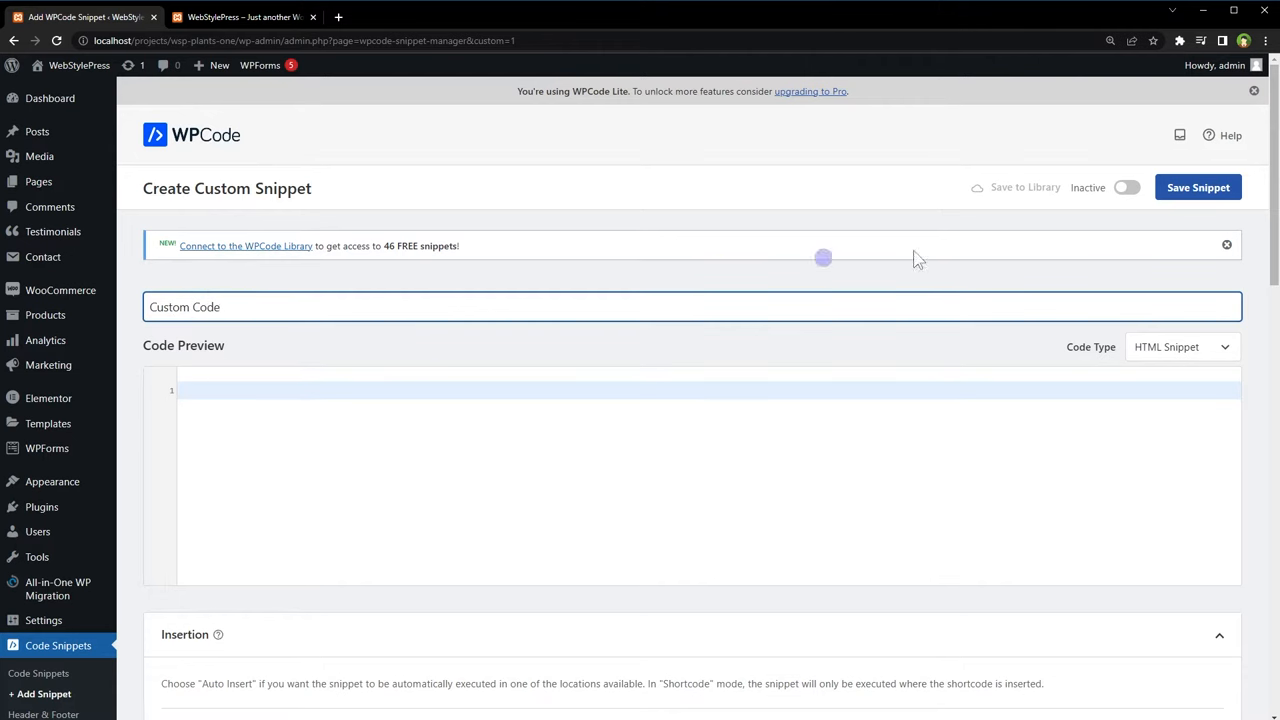
click(1128, 188)
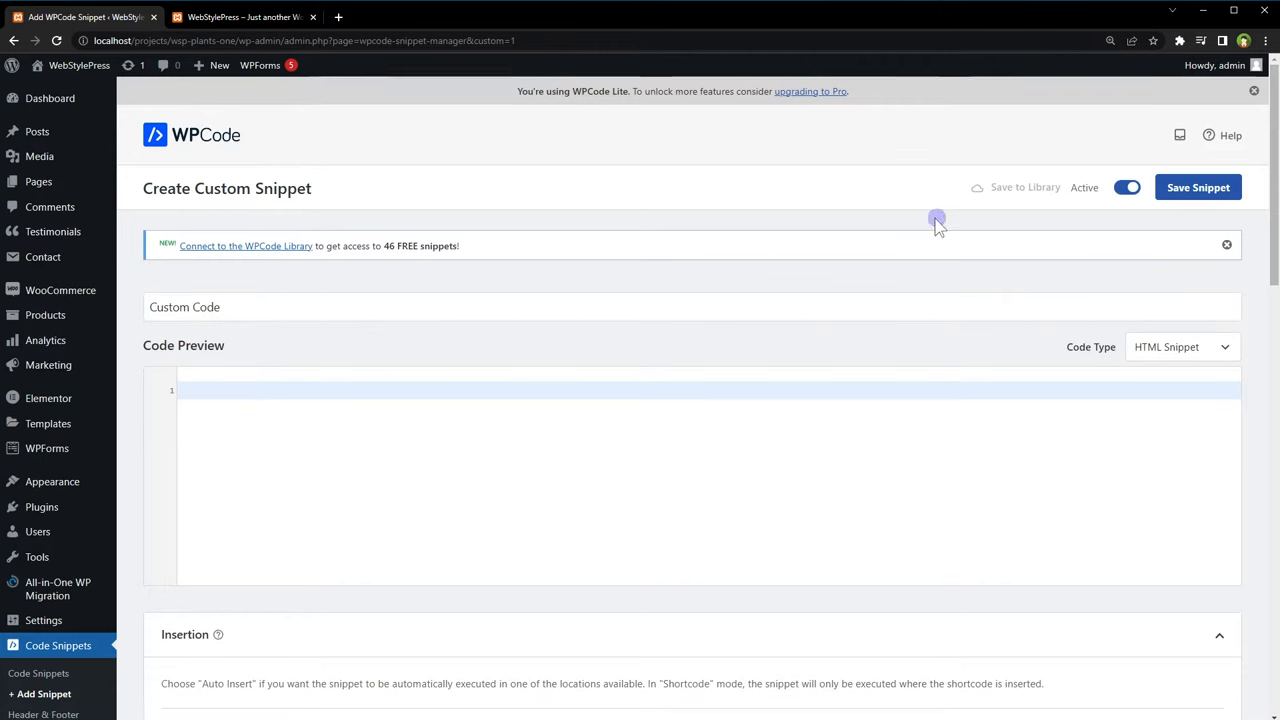
click(1182, 348)
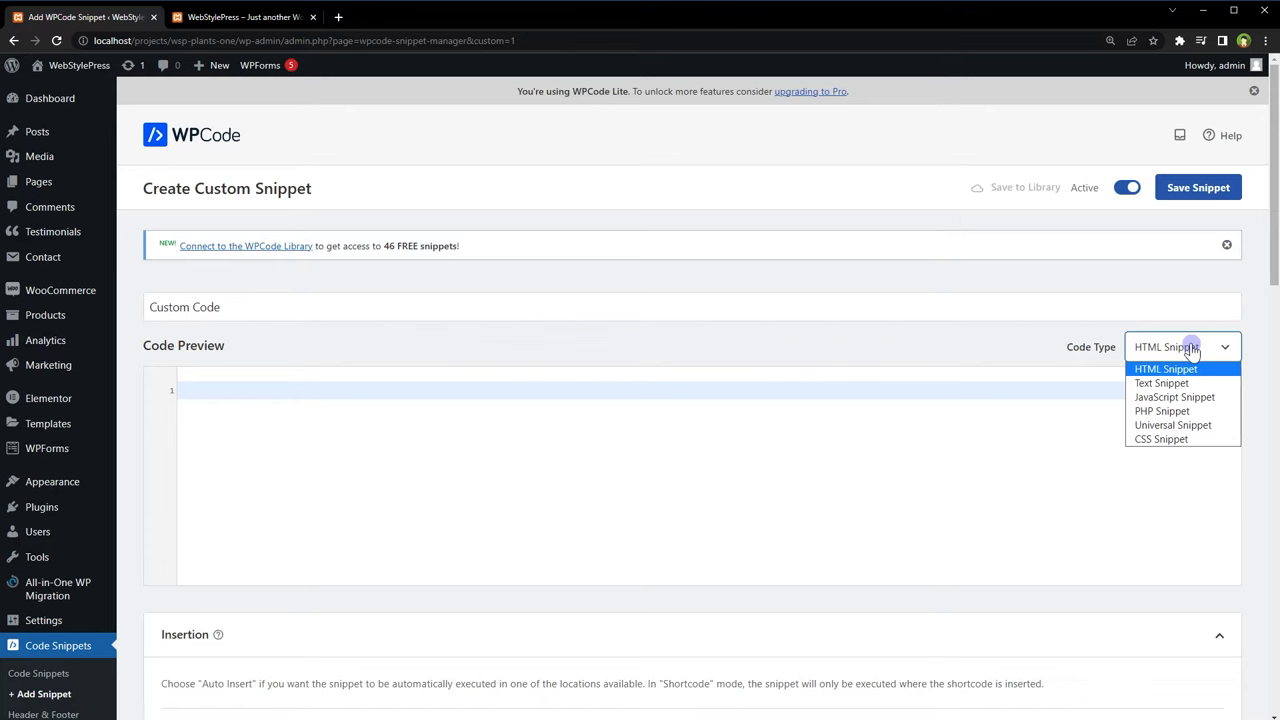
mouse_move(1174, 396)
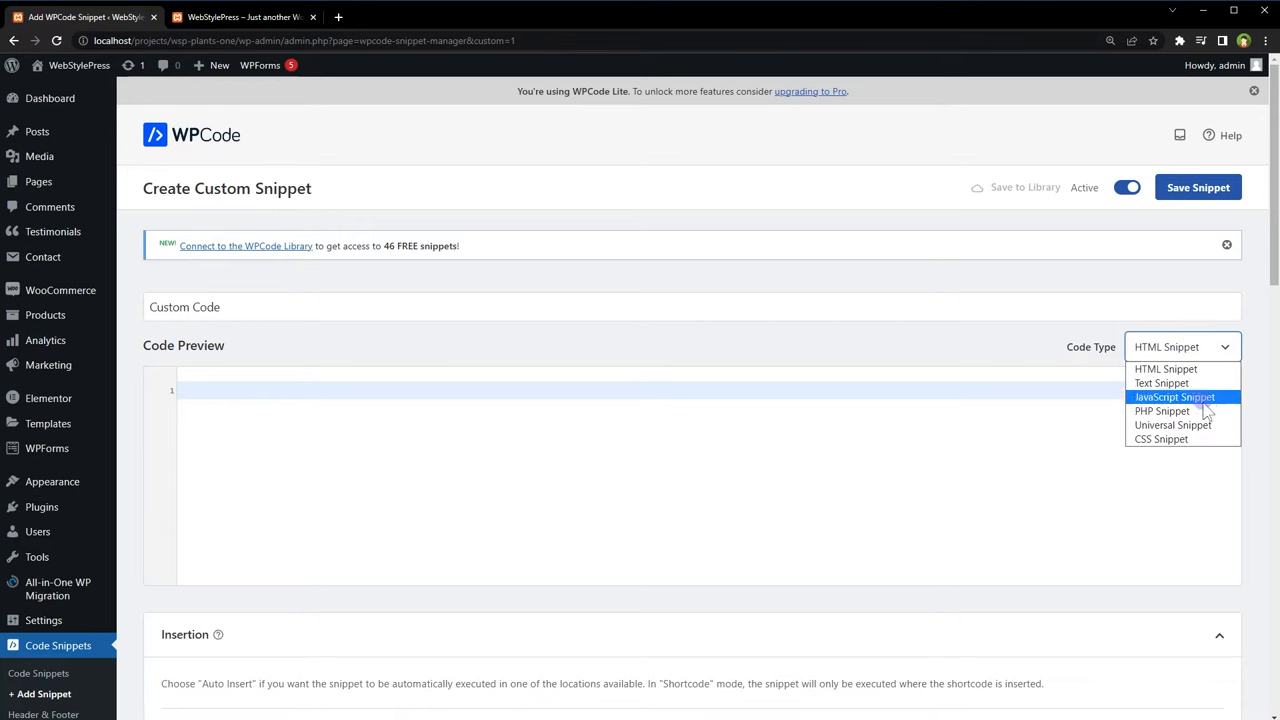
mouse_move(1164, 368)
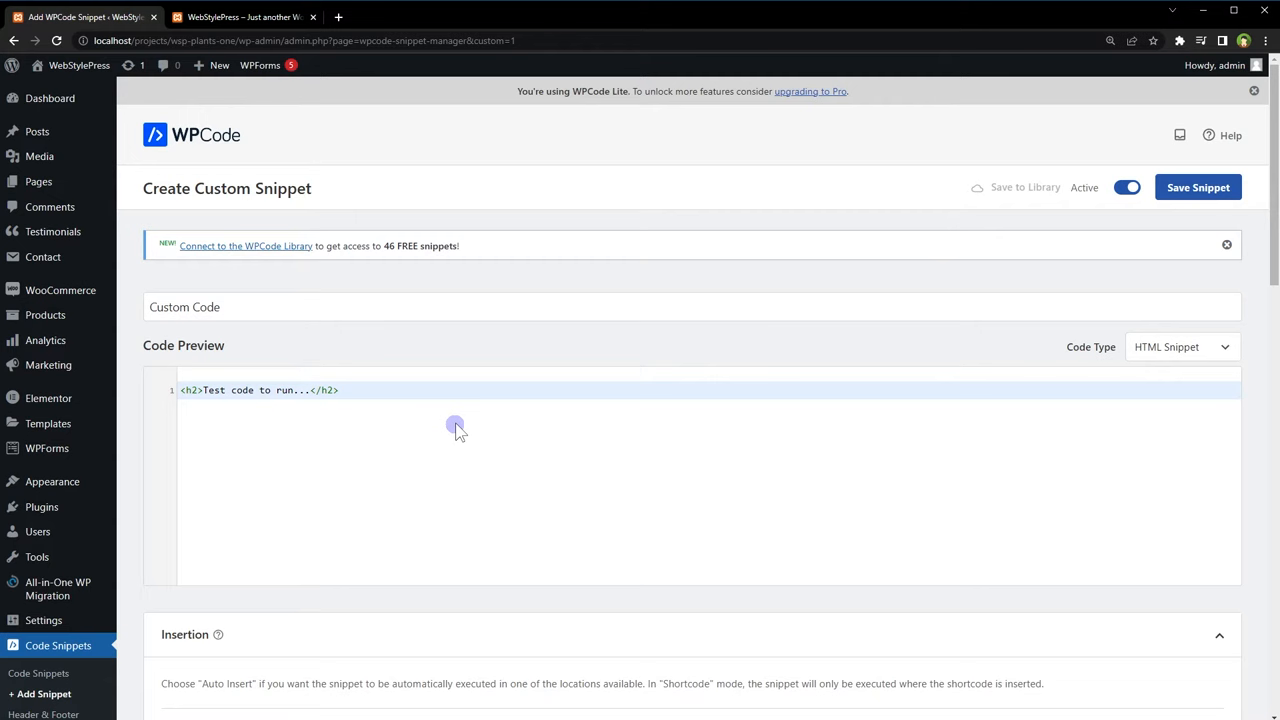
scroll(down, 3)
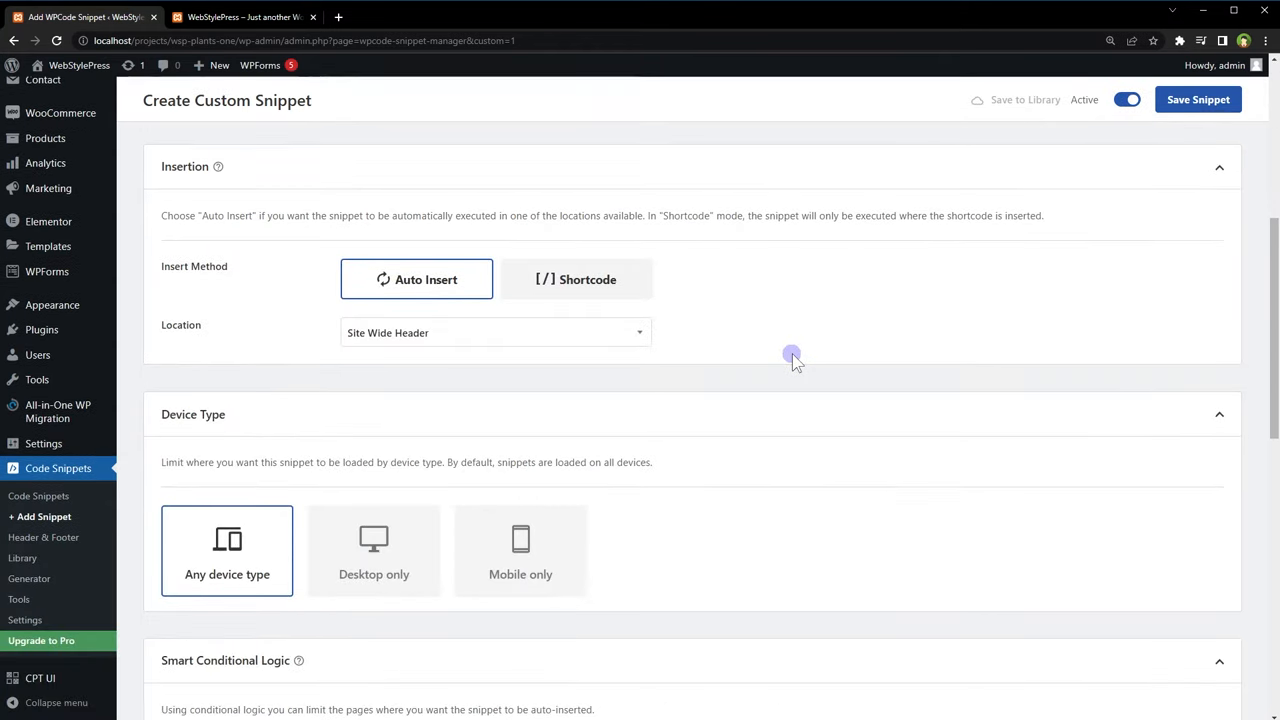
Set the auto-insert location to Site Wide Footer and review the other insertion locations
click(496, 332)
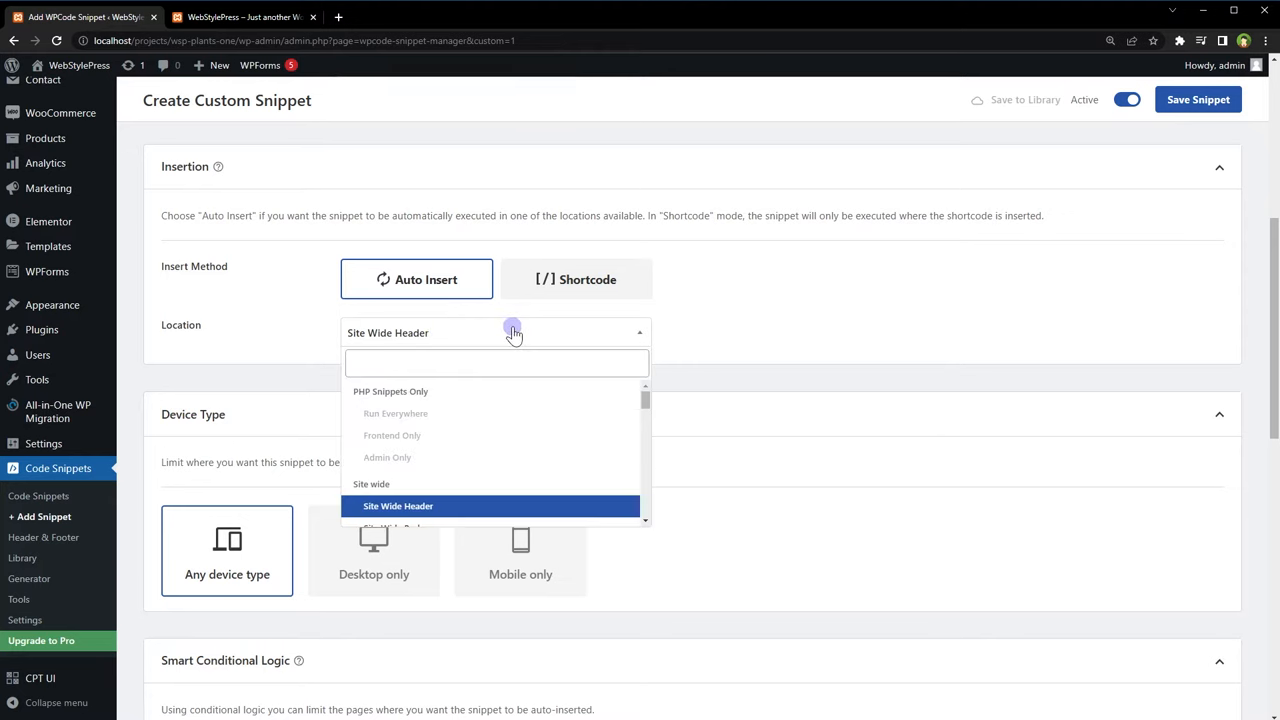
scroll(down, 3)
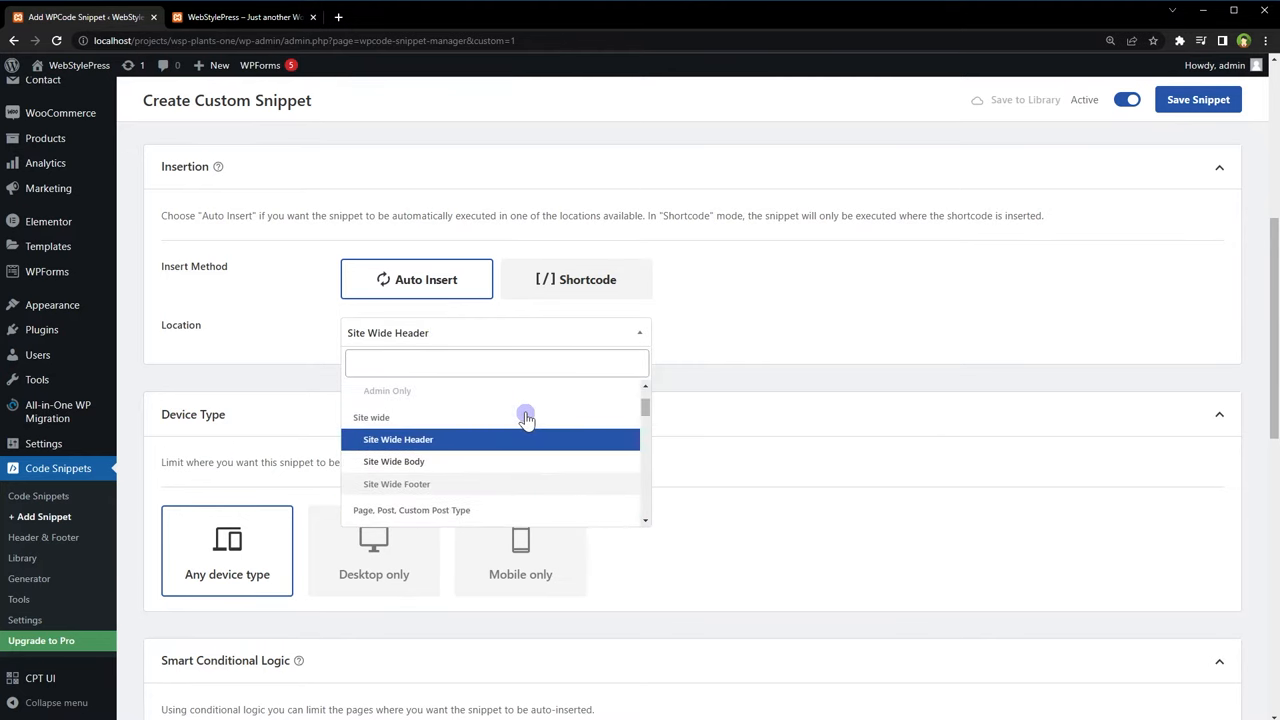
mouse_move(404, 490)
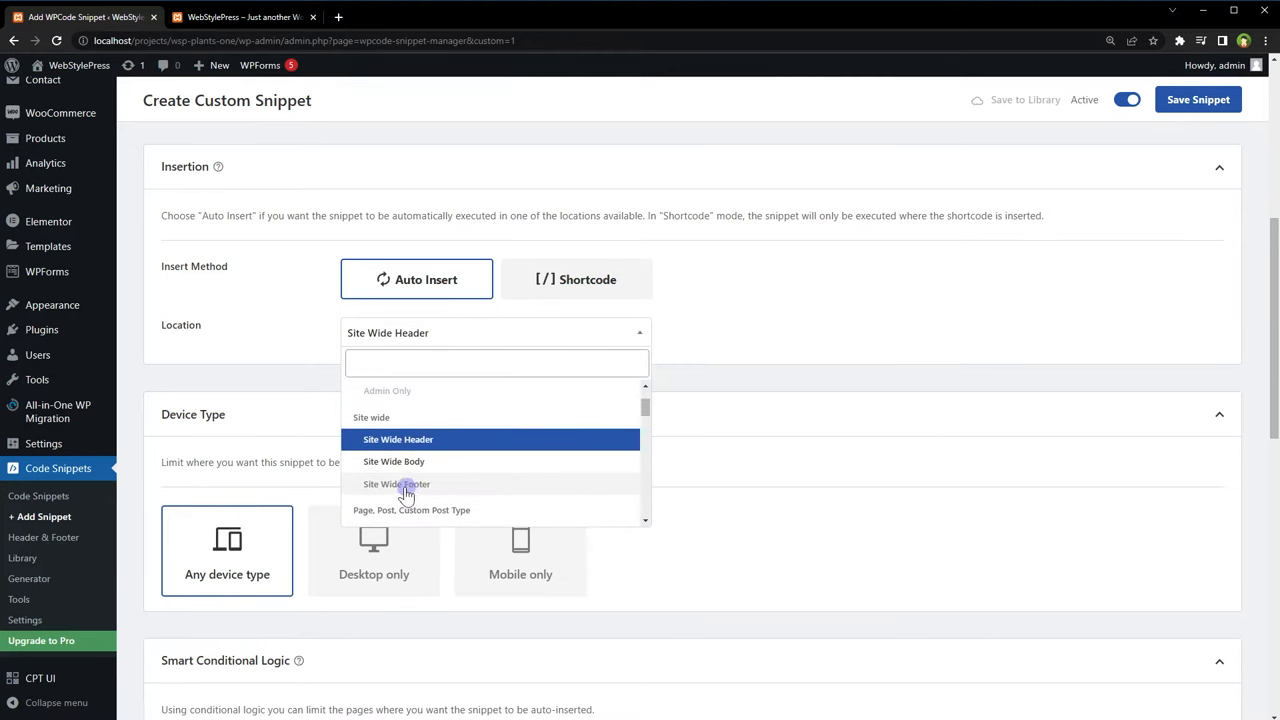
click(396, 484)
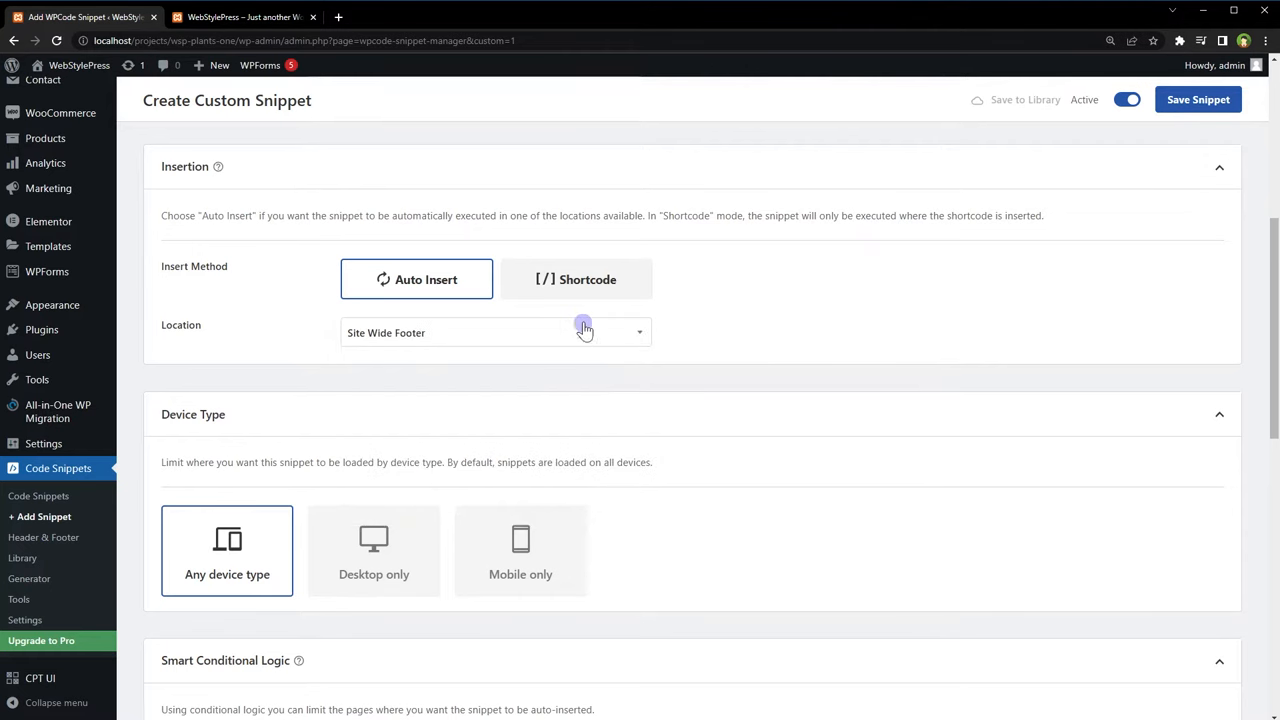
click(496, 332)
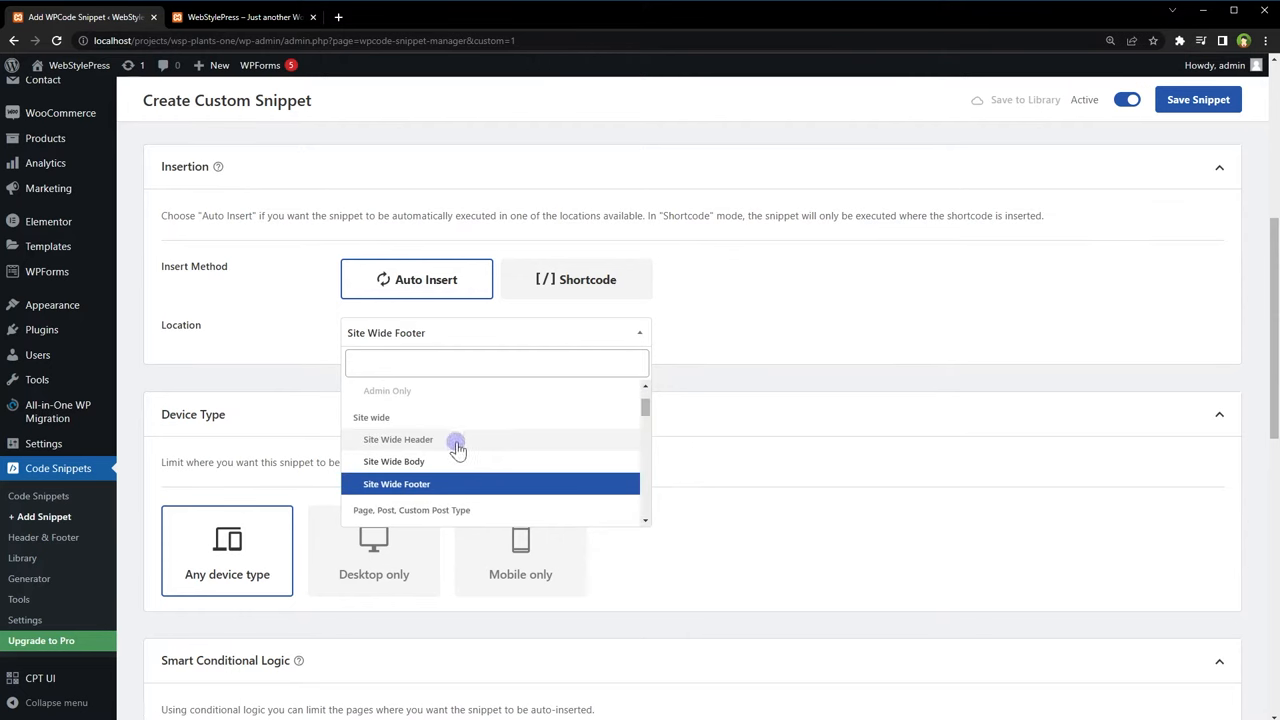
scroll(down, 3)
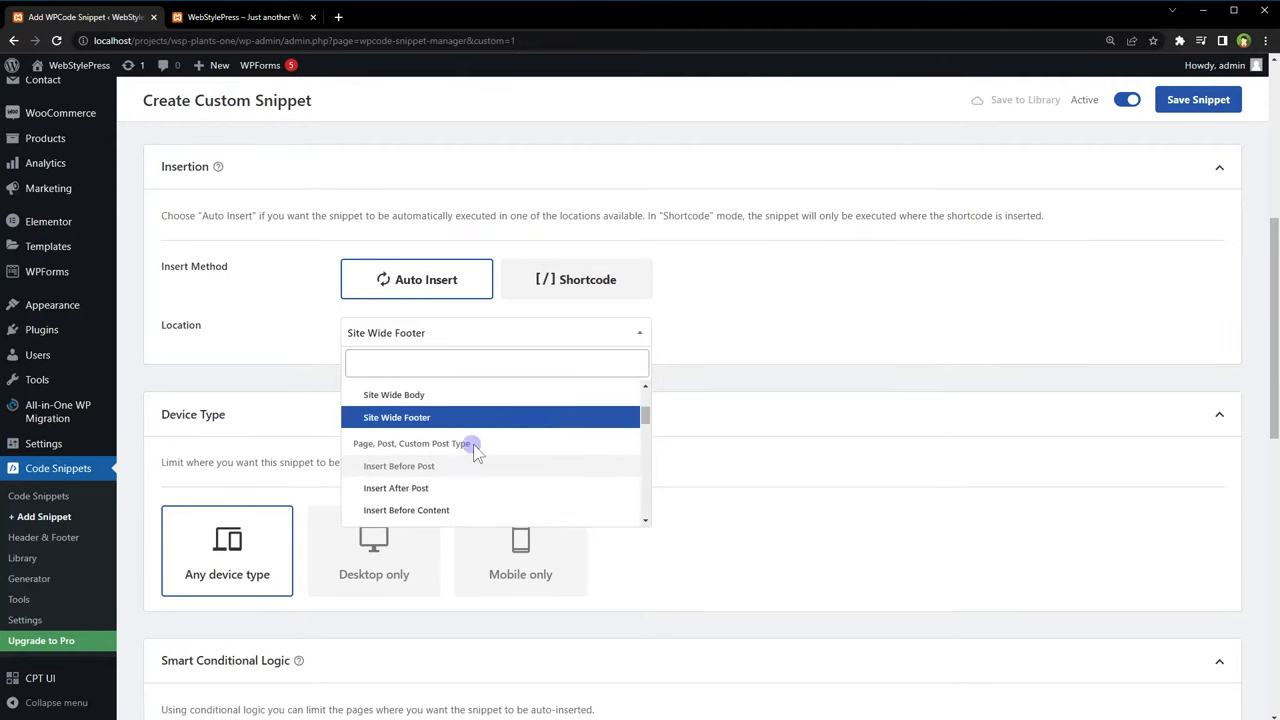
scroll(down, 3)
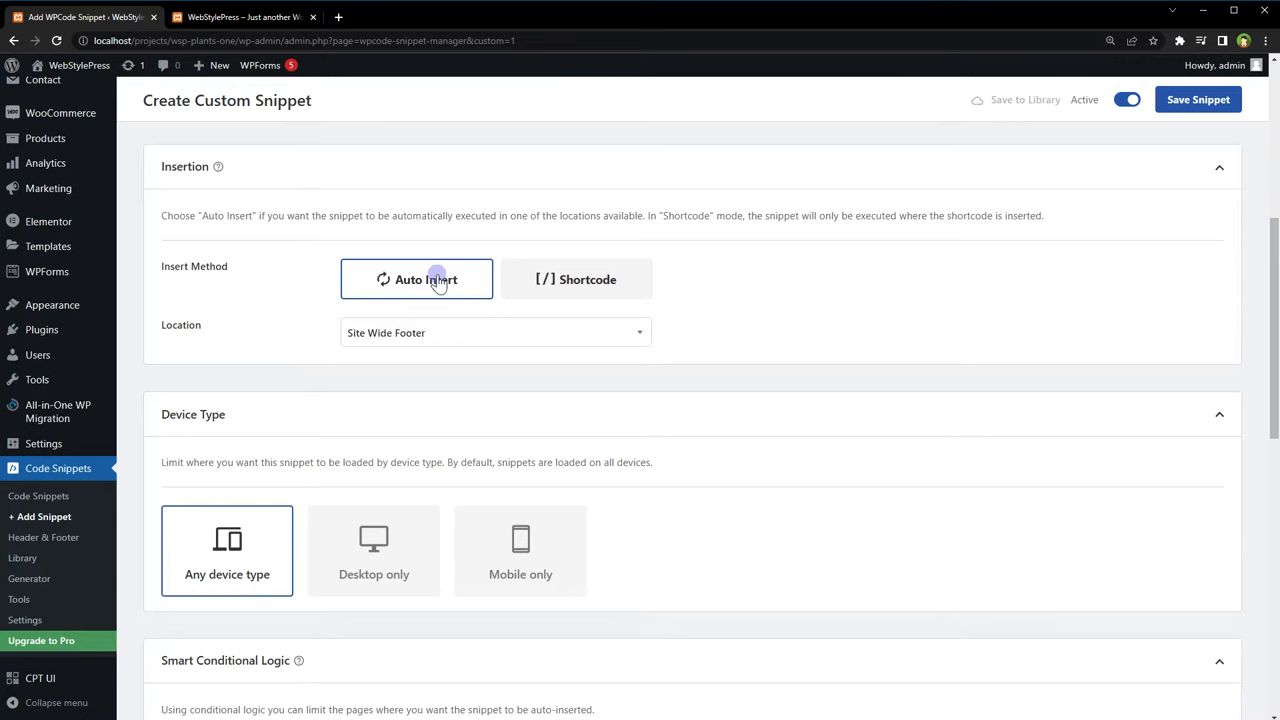
Enable conditional logic with a new condition group that checks the Page URL
scroll(down, 3)
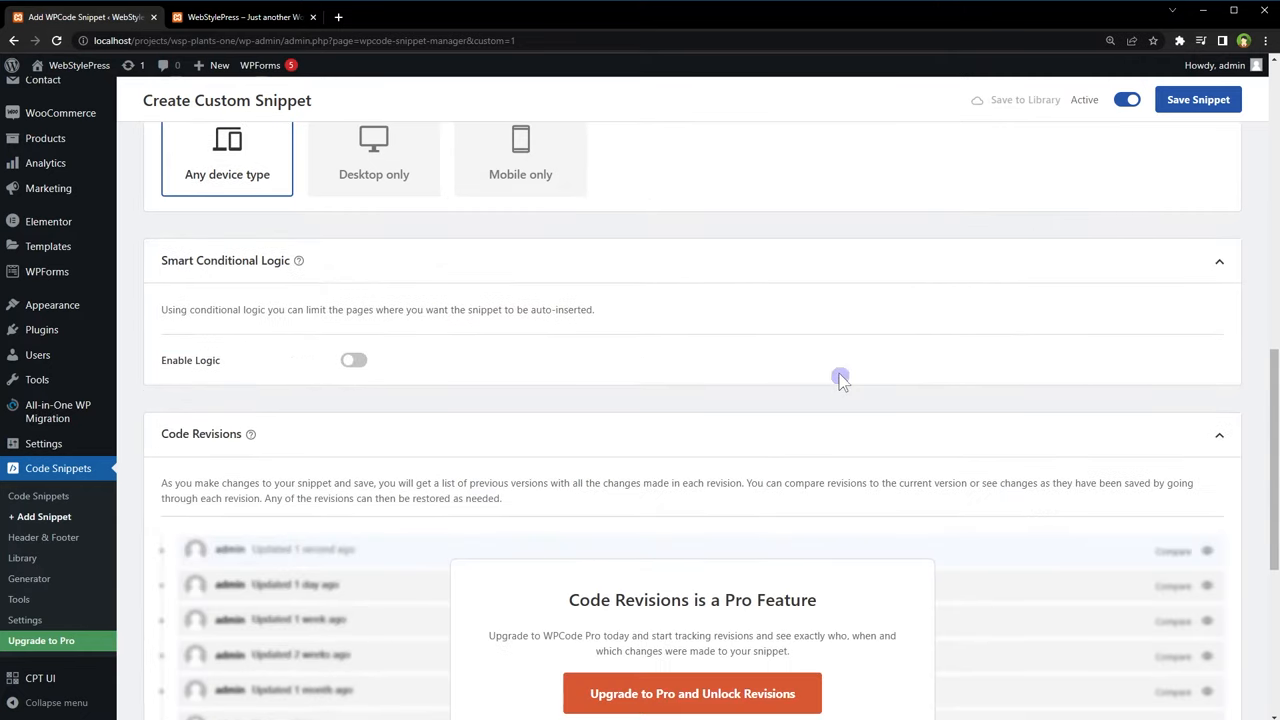
mouse_move(192, 272)
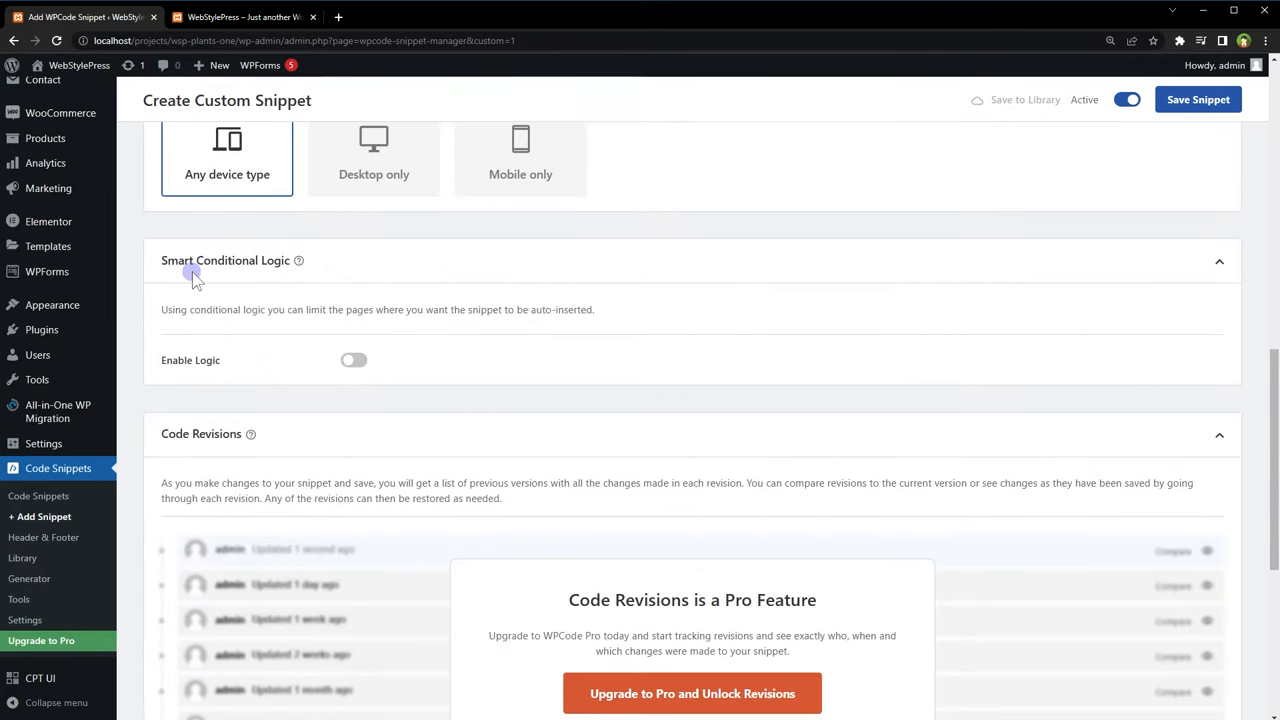
click(354, 360)
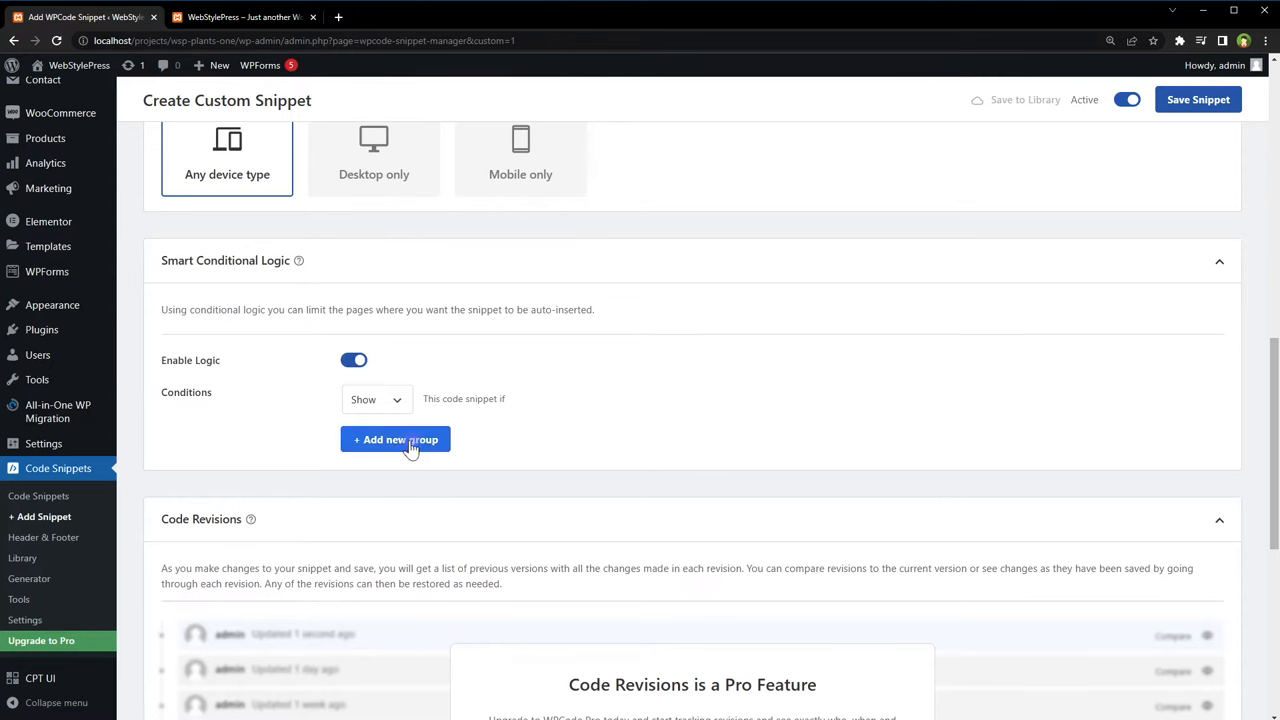
click(396, 440)
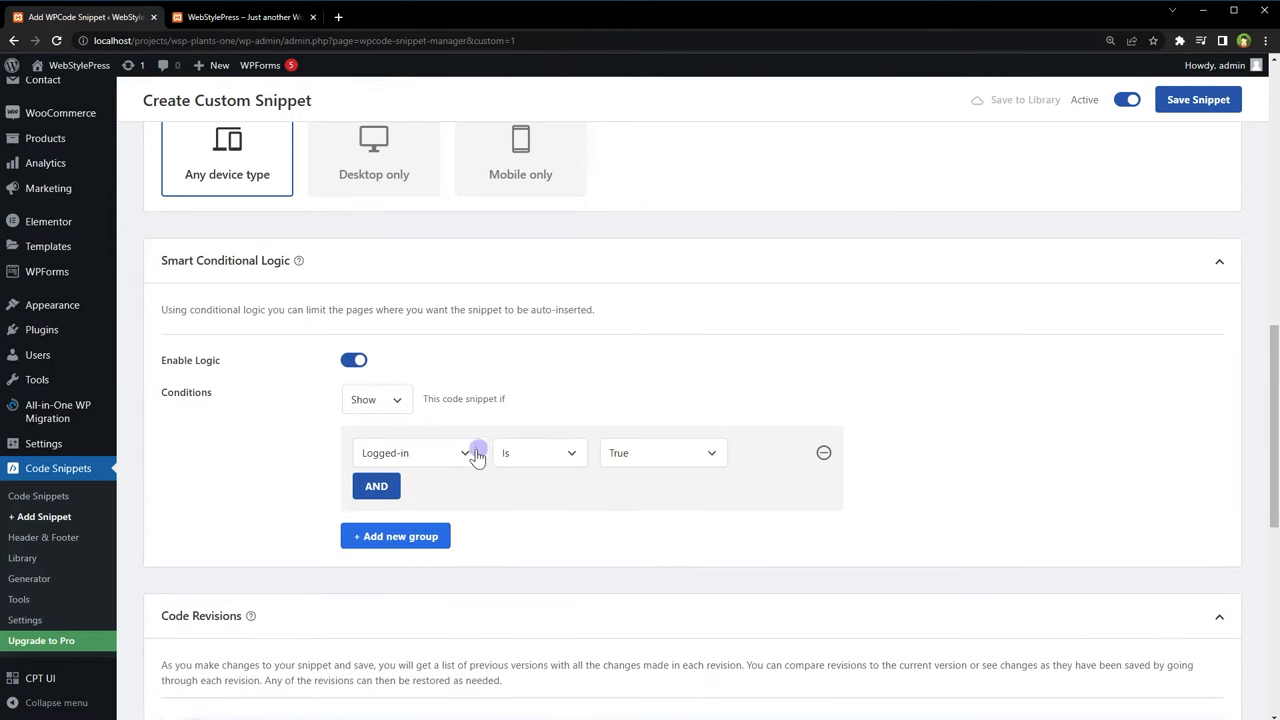
click(412, 452)
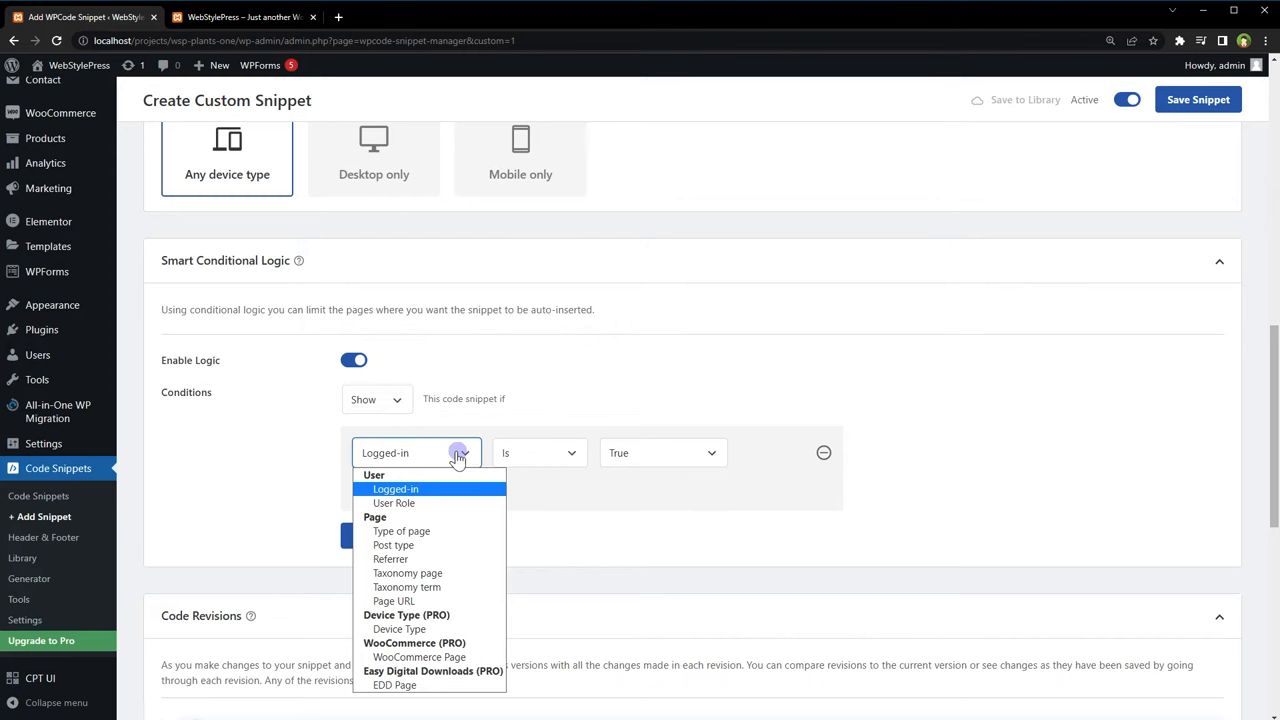
mouse_move(394, 504)
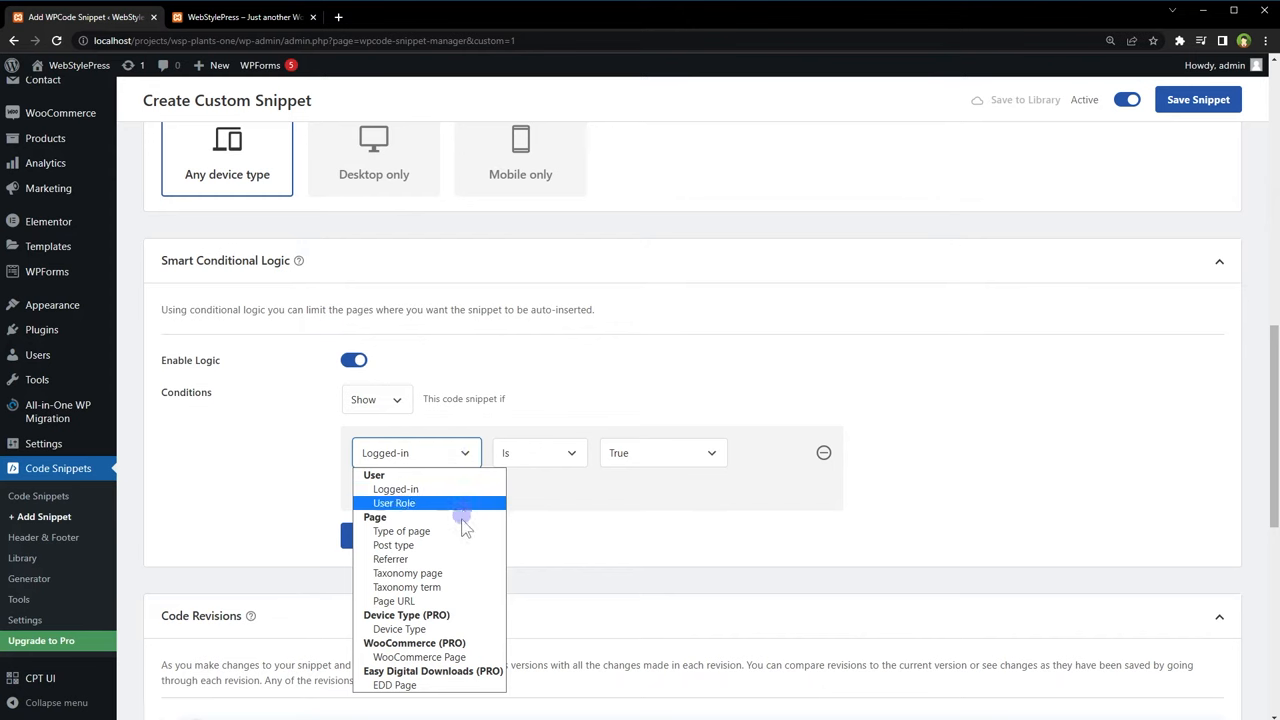
mouse_move(464, 656)
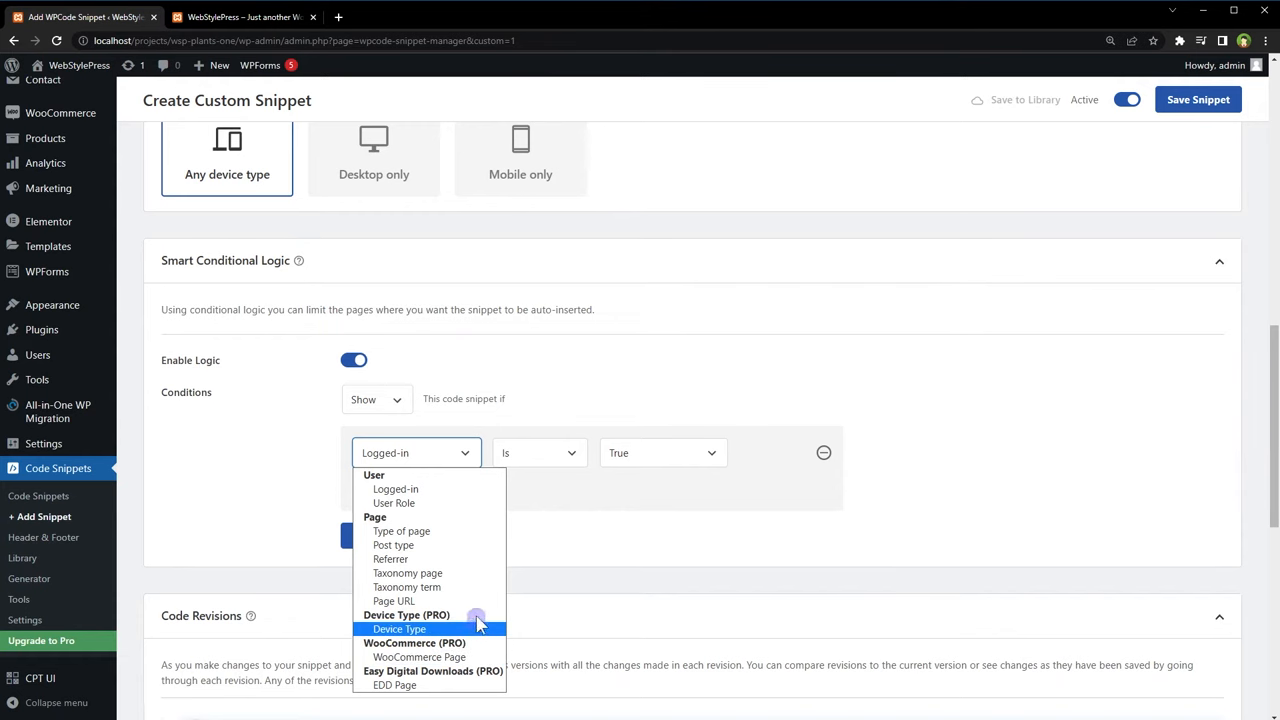
click(392, 600)
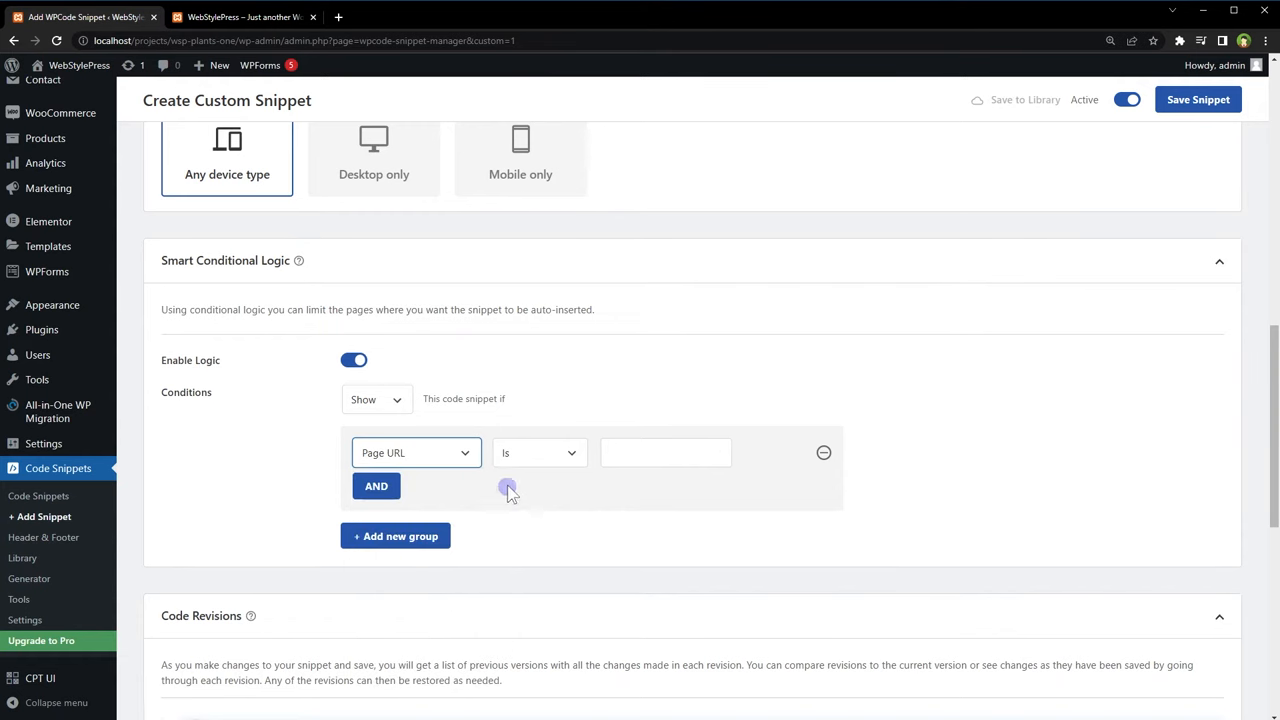
Match the URL 'sp-plants-one/contact-us/', save the snippet, and switch to the live site
click(664, 452)
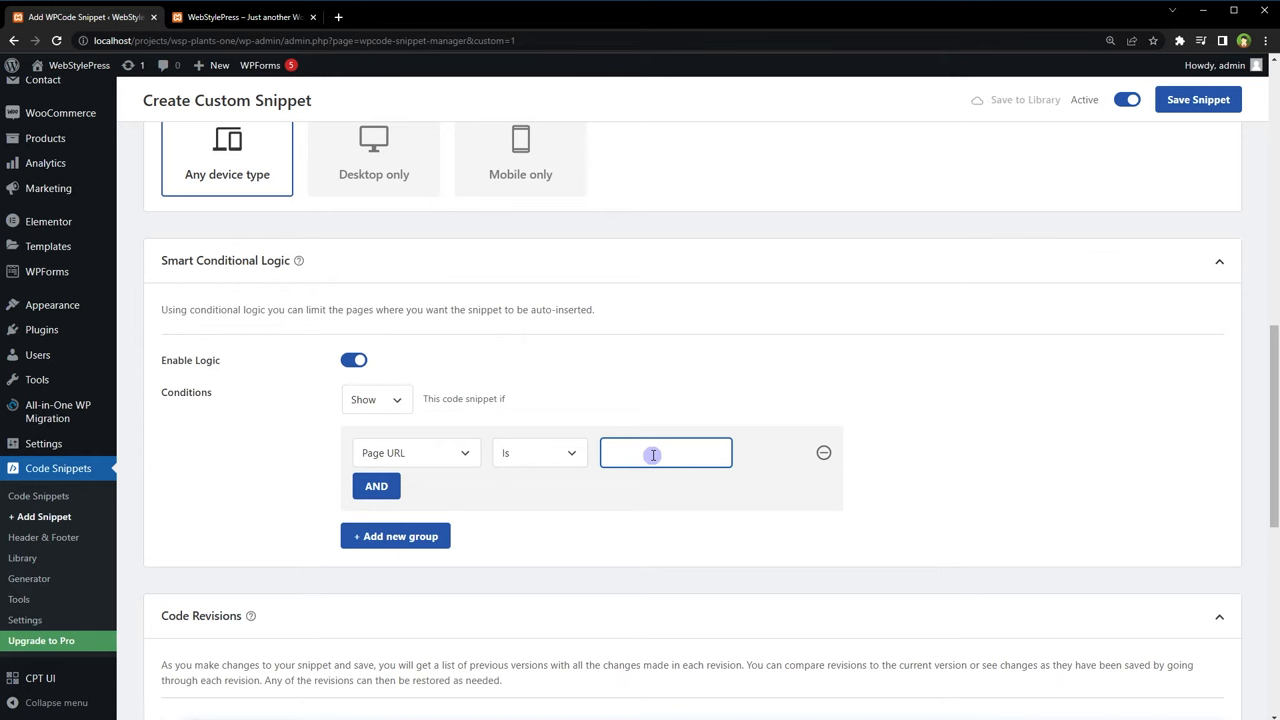
click(244, 16)
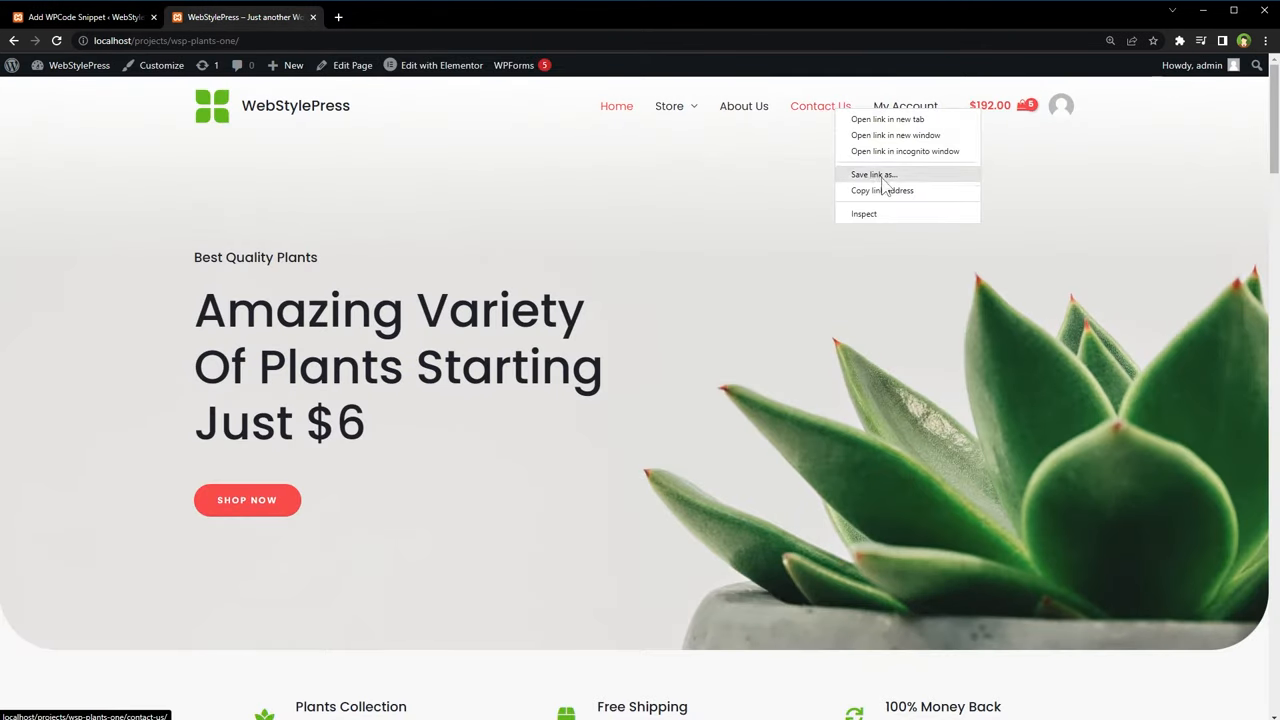
click(80, 16)
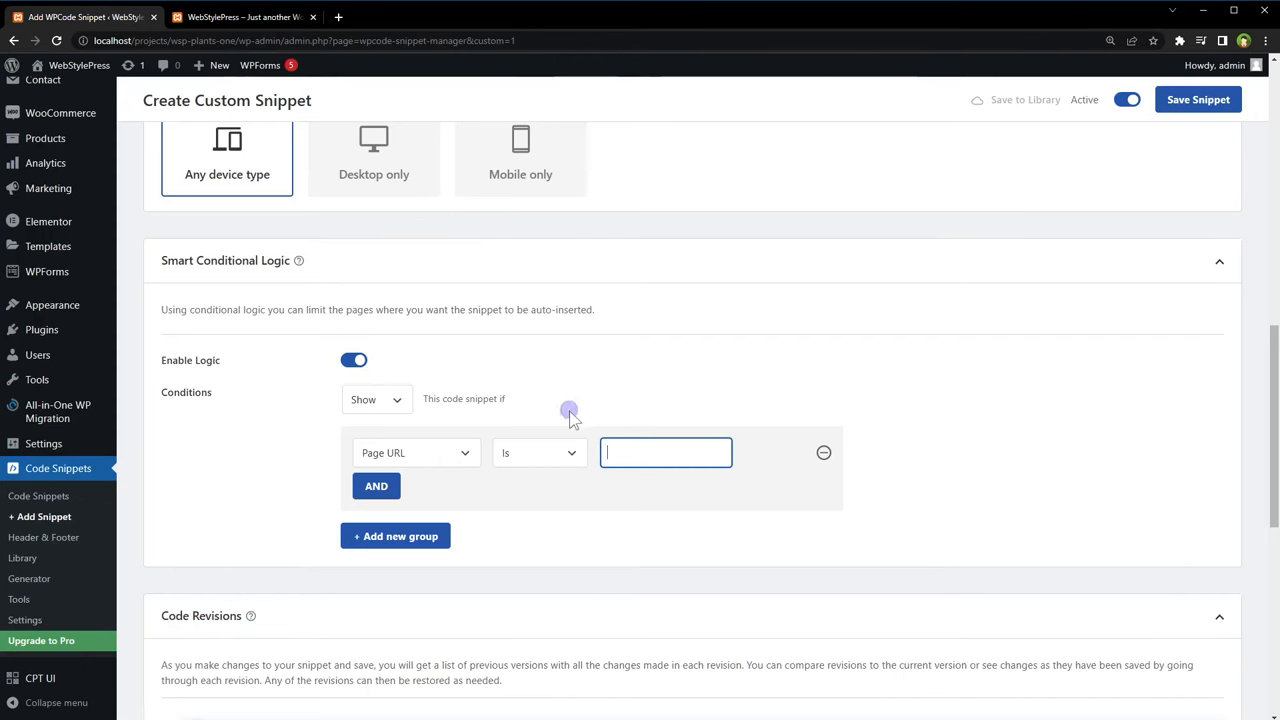
text(sp-plants-one/contact-us/)
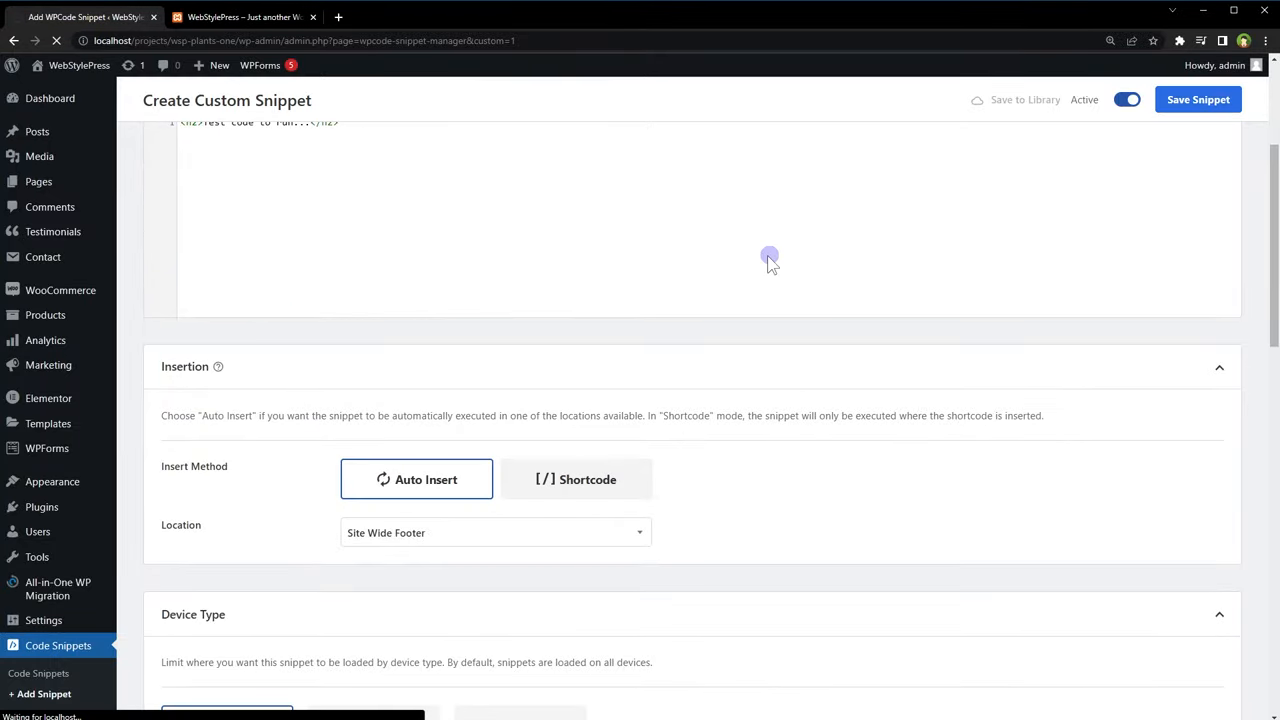
click(1196, 100)
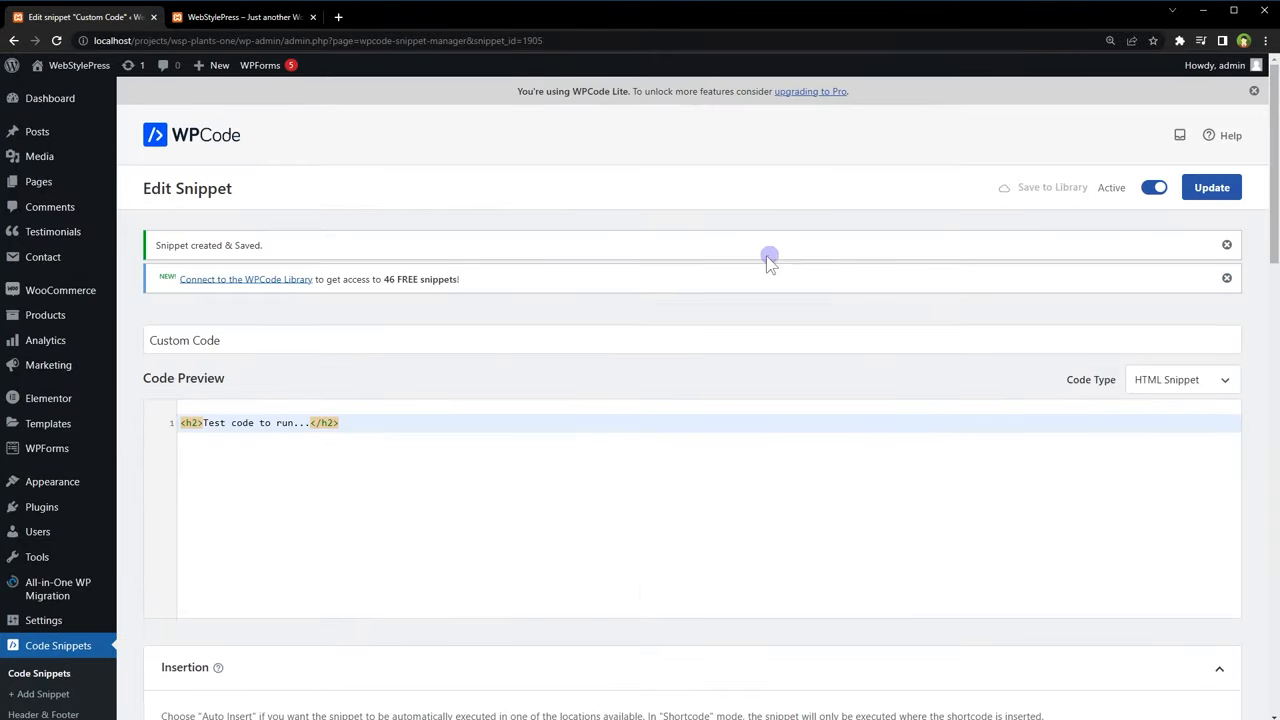
click(244, 16)
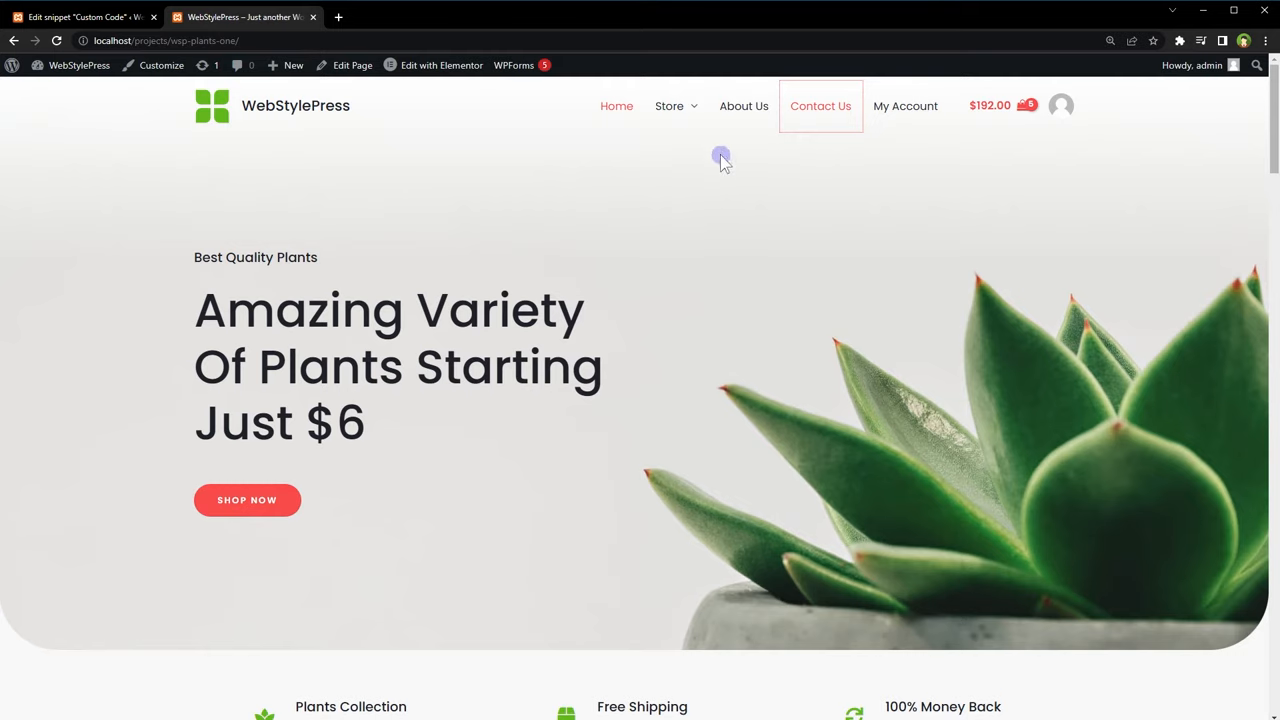
Check the About Us page footer, where the test heading should not appear
click(744, 106)
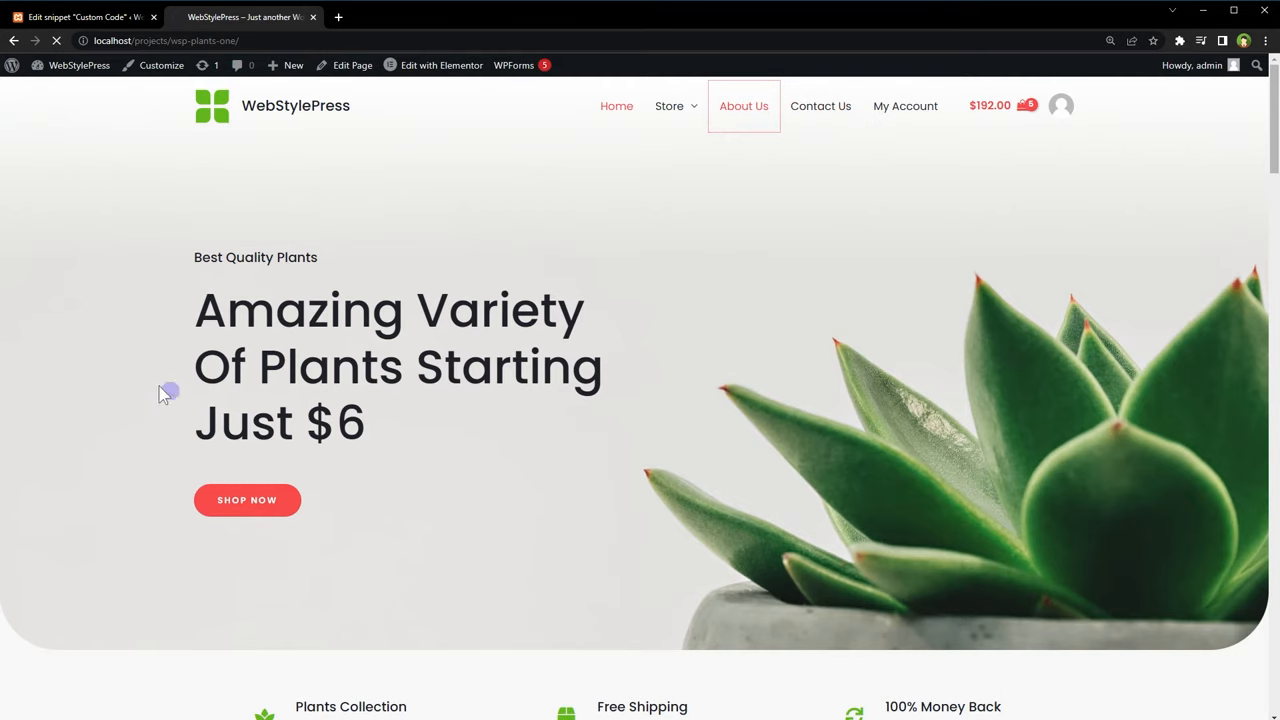
click(744, 106)
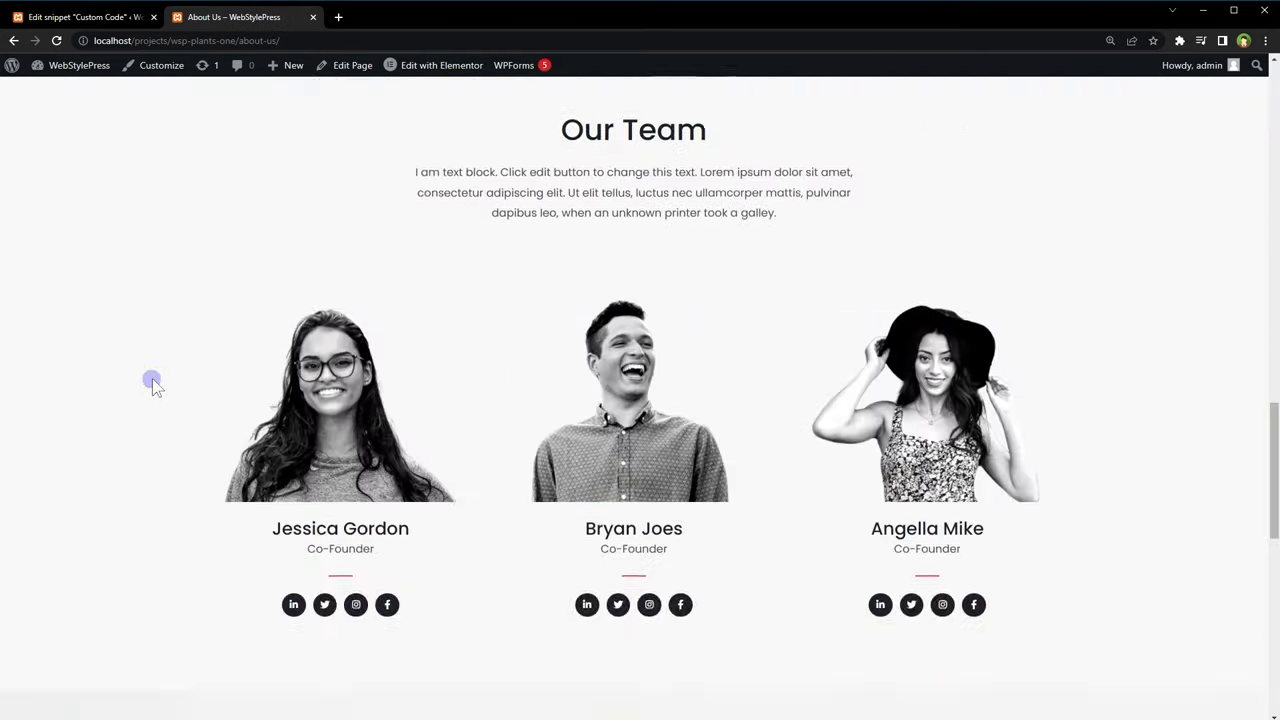
scroll(down, 3)
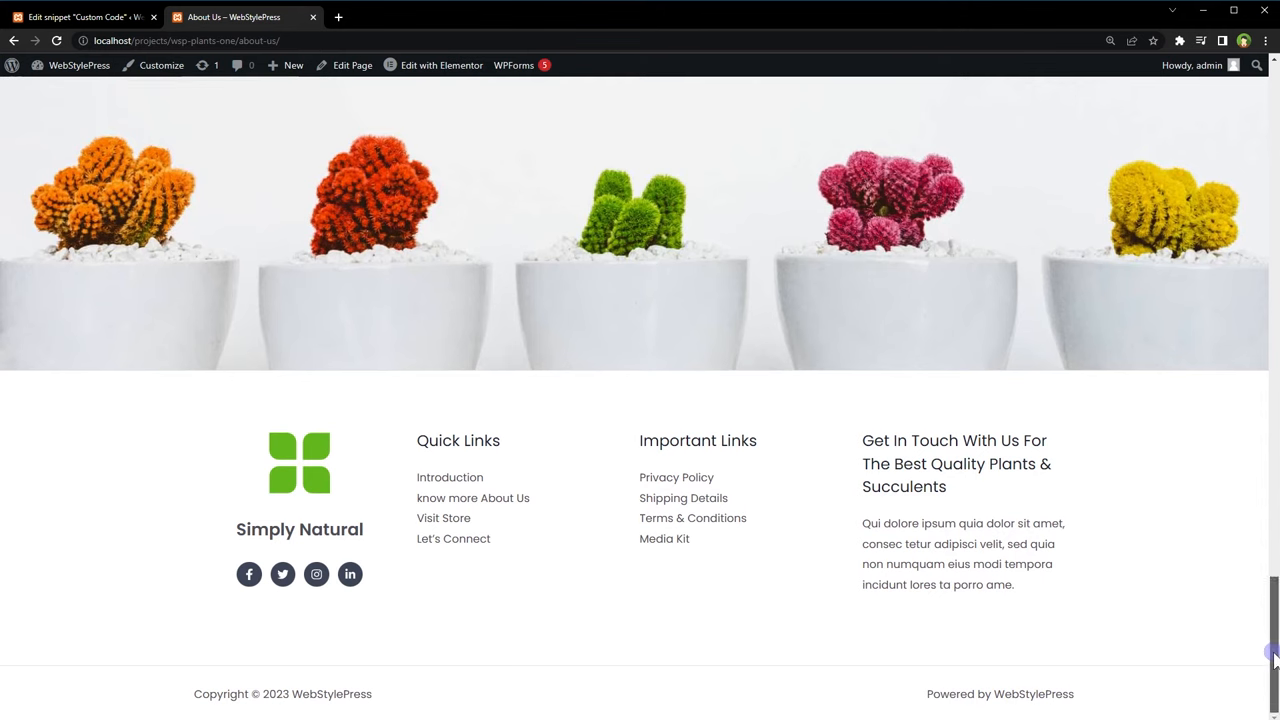
scroll(up, 3)
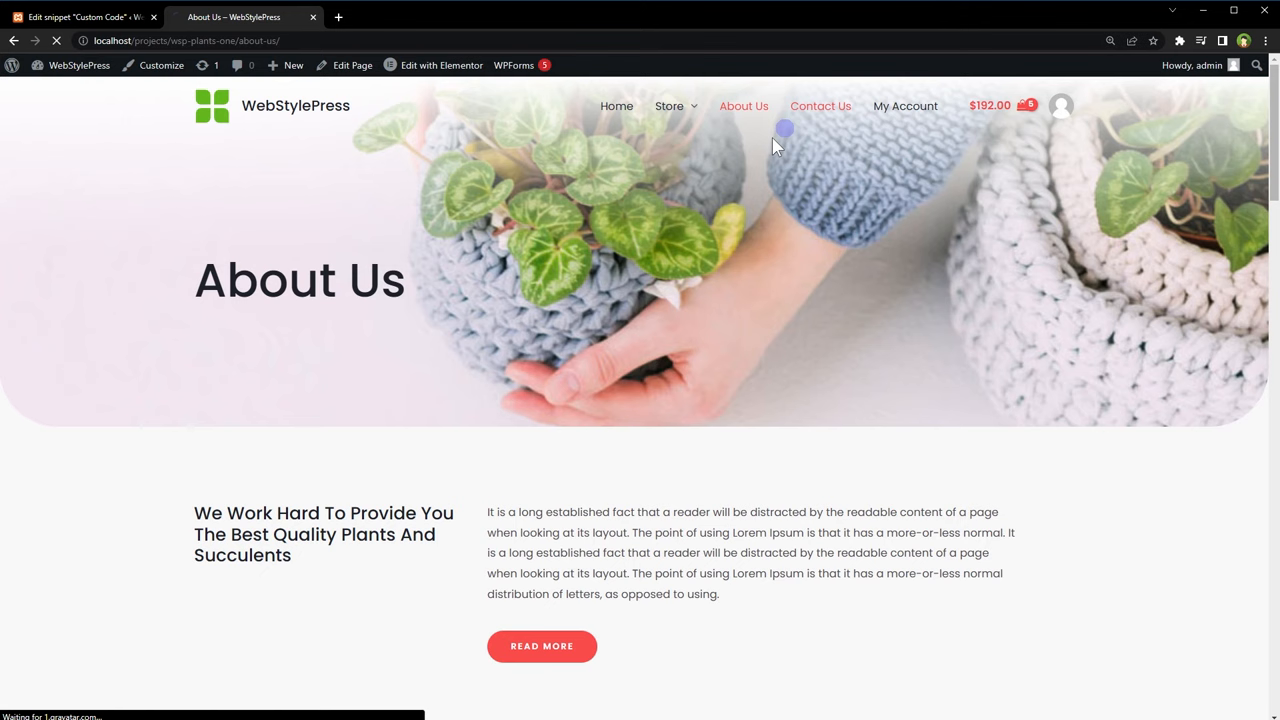
Check the Contact Us footer shows 'Test code to run...', then return to the snippet editor
click(820, 104)
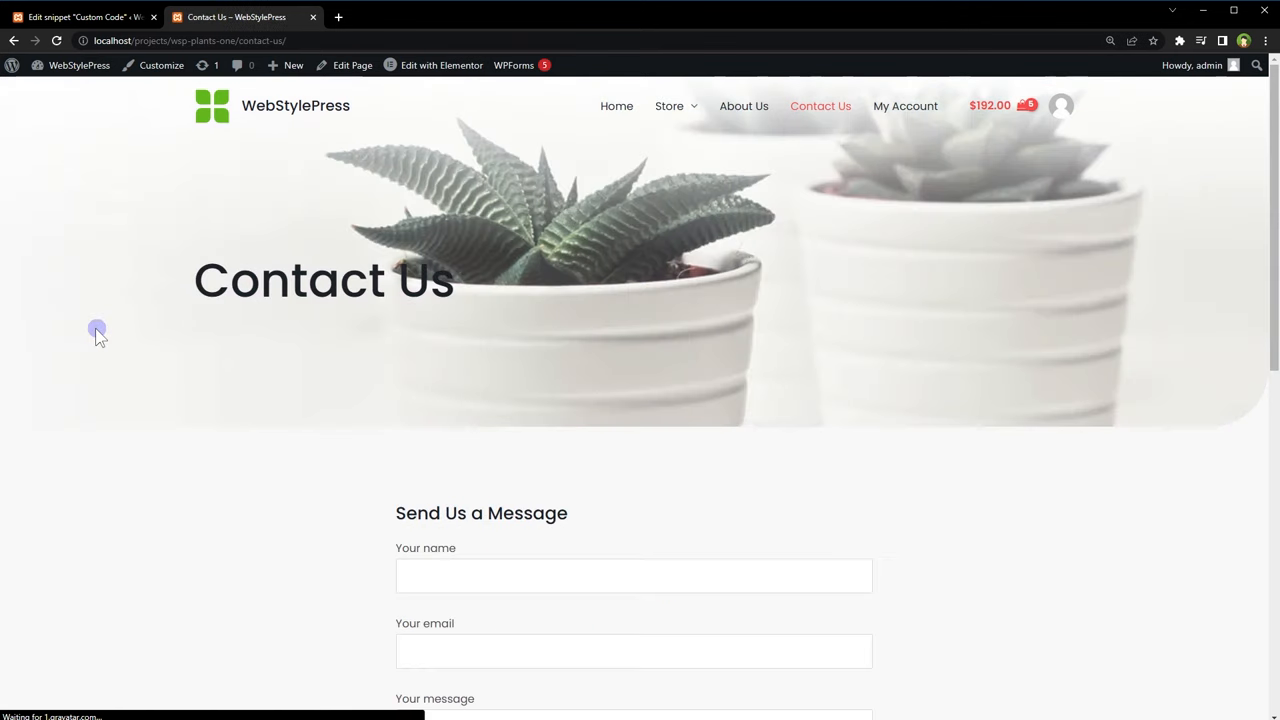
scroll(down, 3)
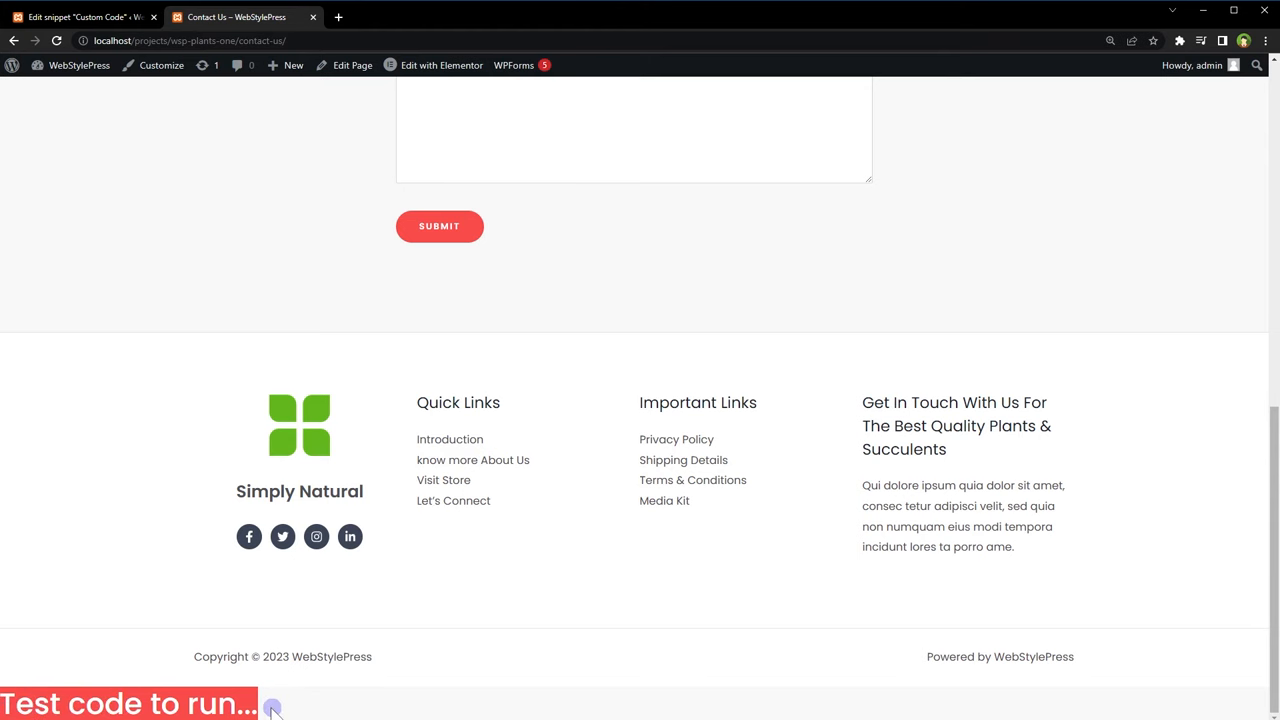
click(80, 16)
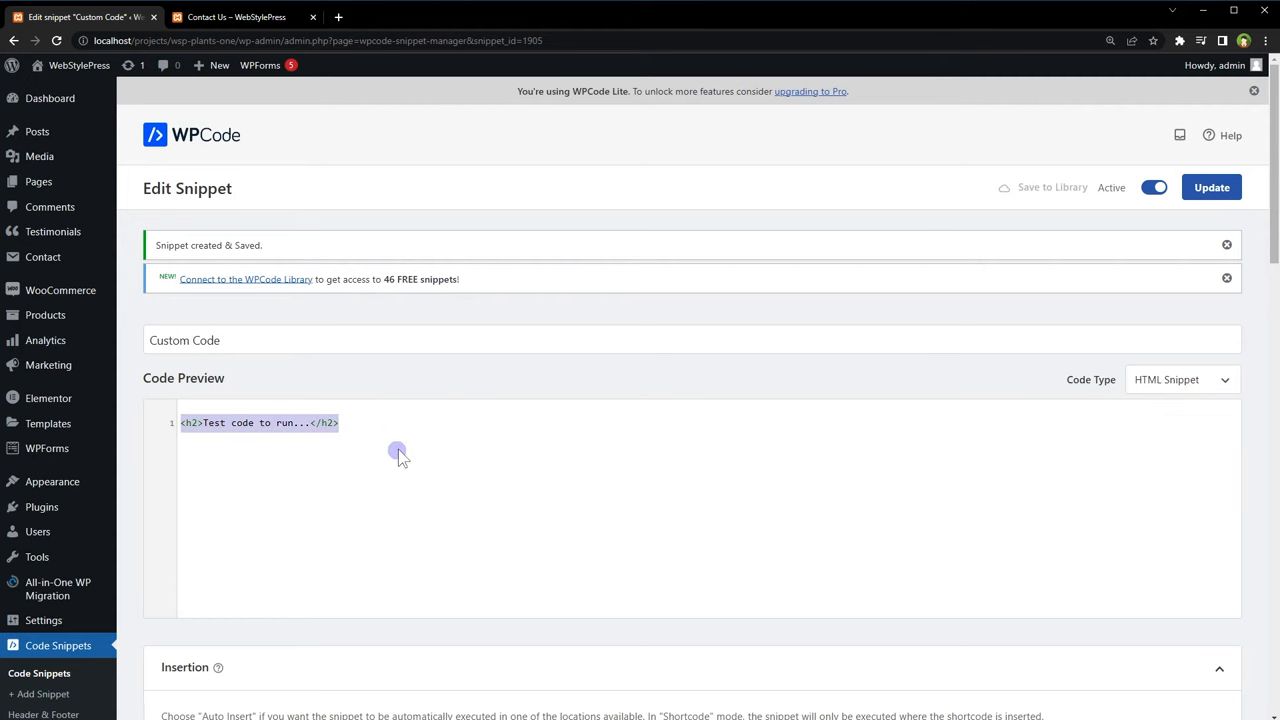
Recheck the Contact Us footer and the snippet's Insertion settings, then bring up the WebStylePress YouTube channel
click(236, 16)
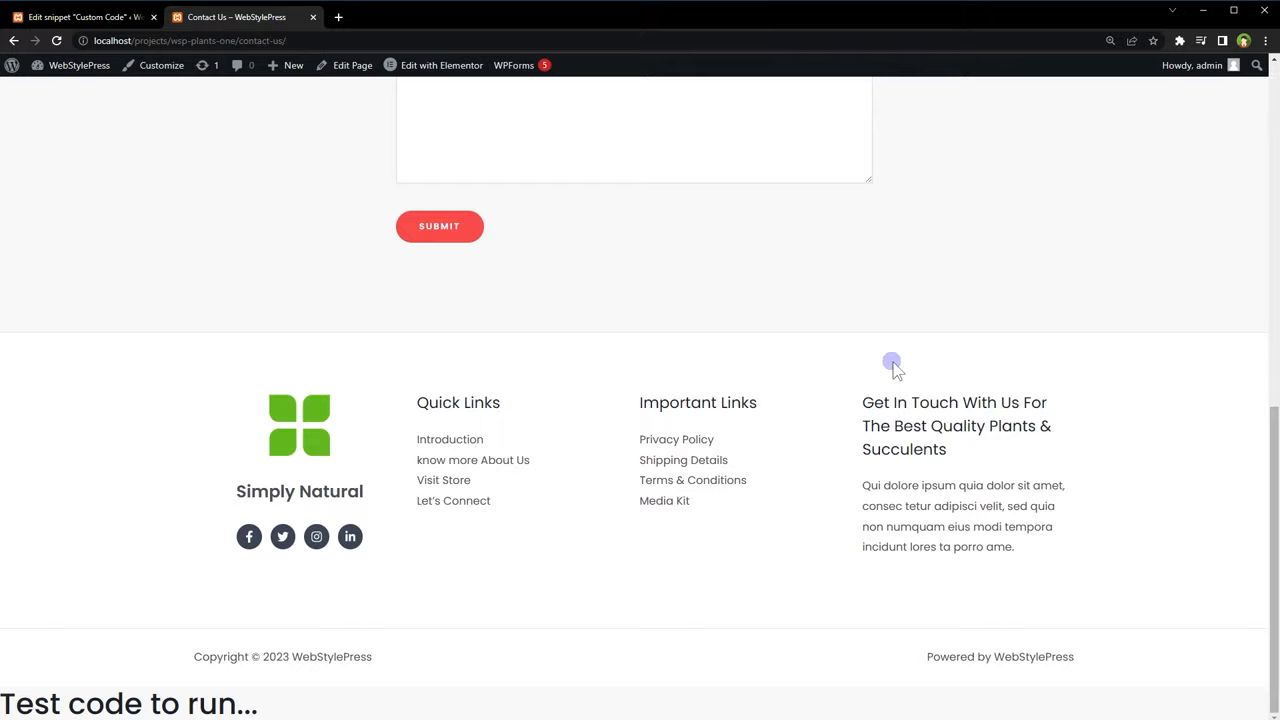
scroll(up, 3)
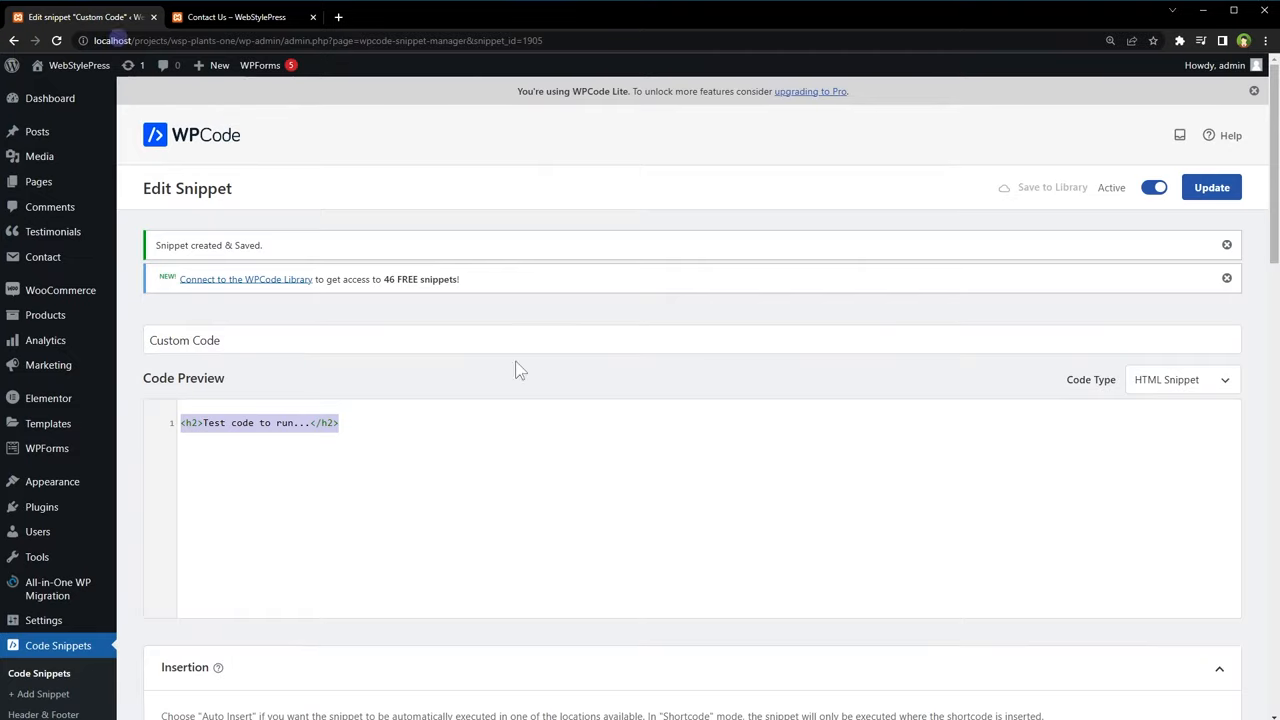
scroll(down, 3)
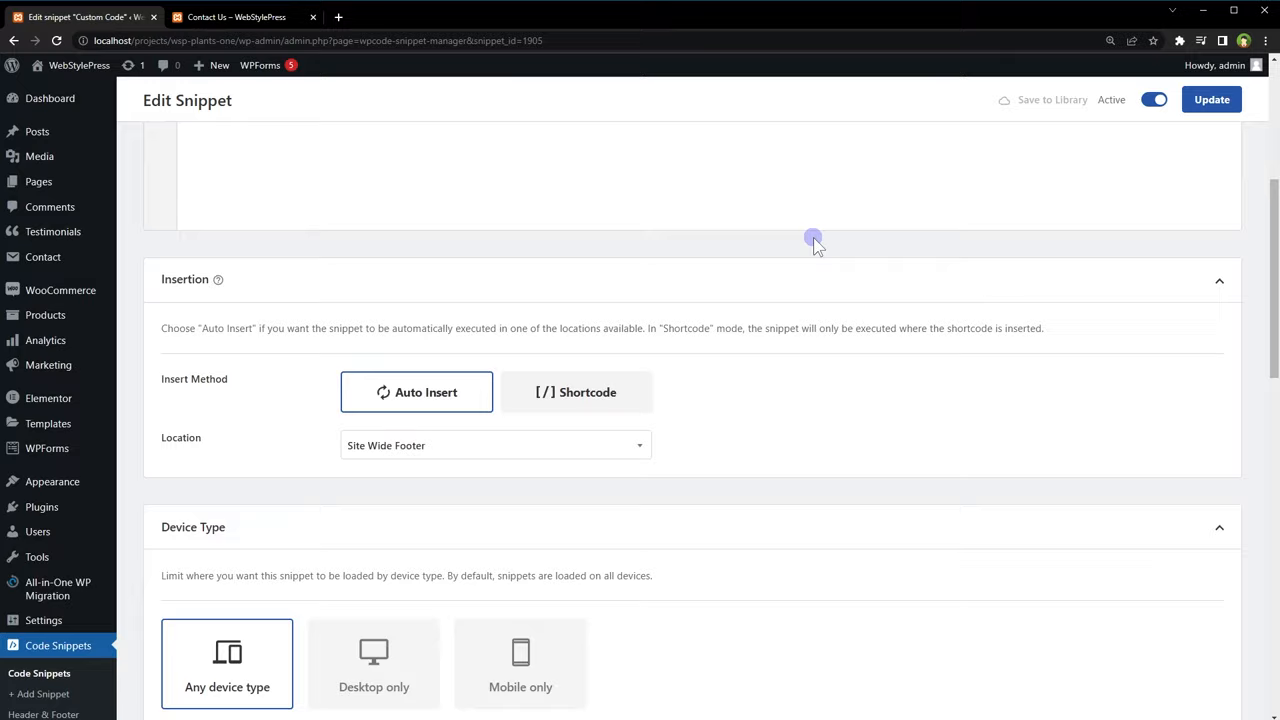
click(1212, 100)
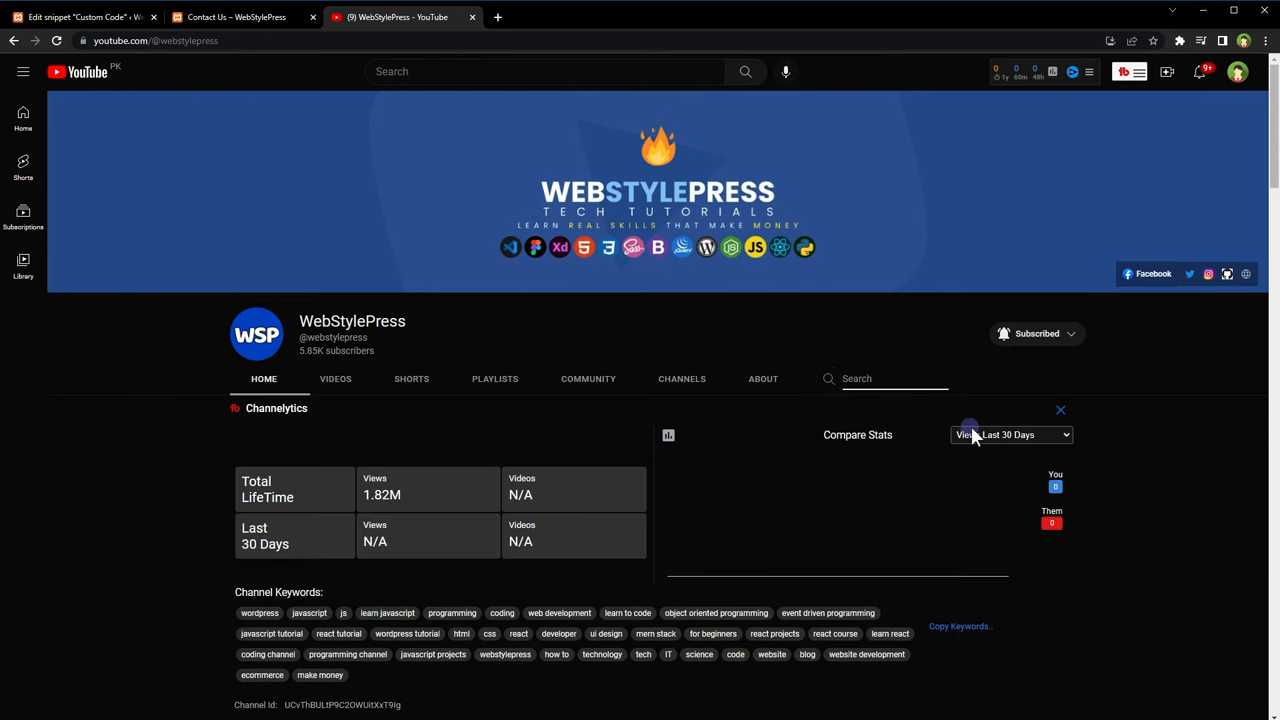
Search the channel for 'code' and look through the listed tutorial videos
text(code)
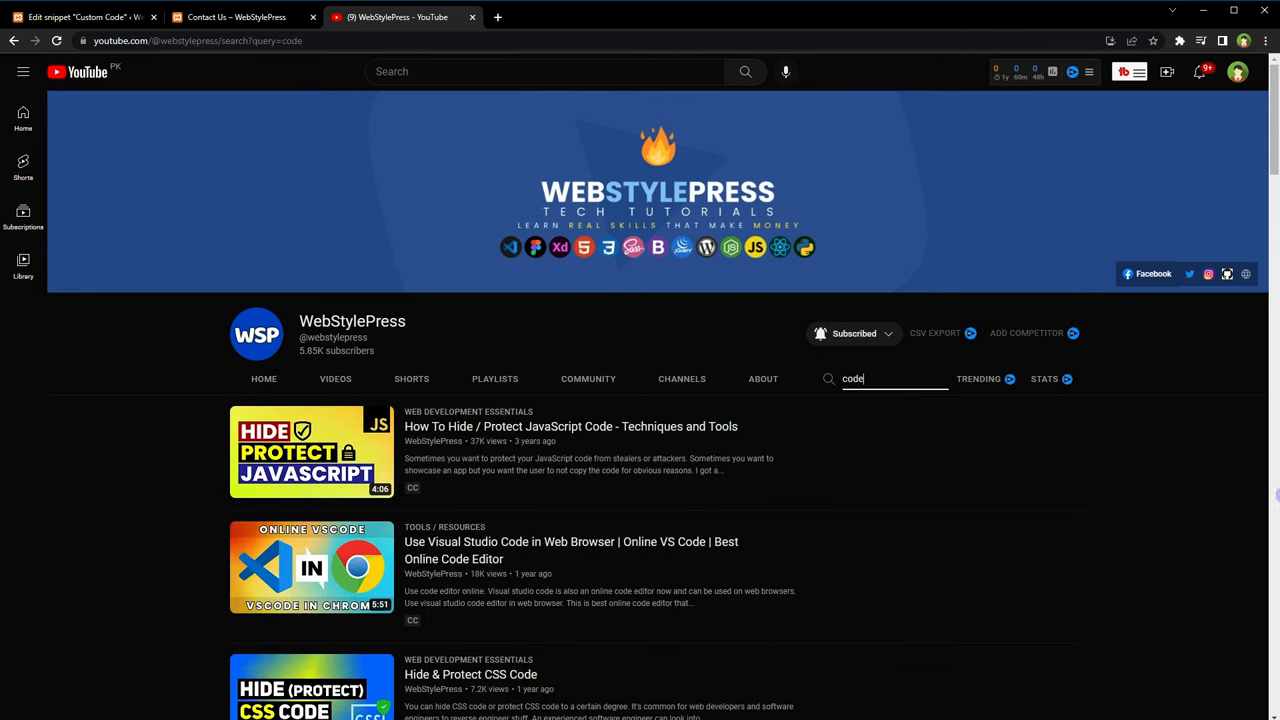
scroll(down, 3)
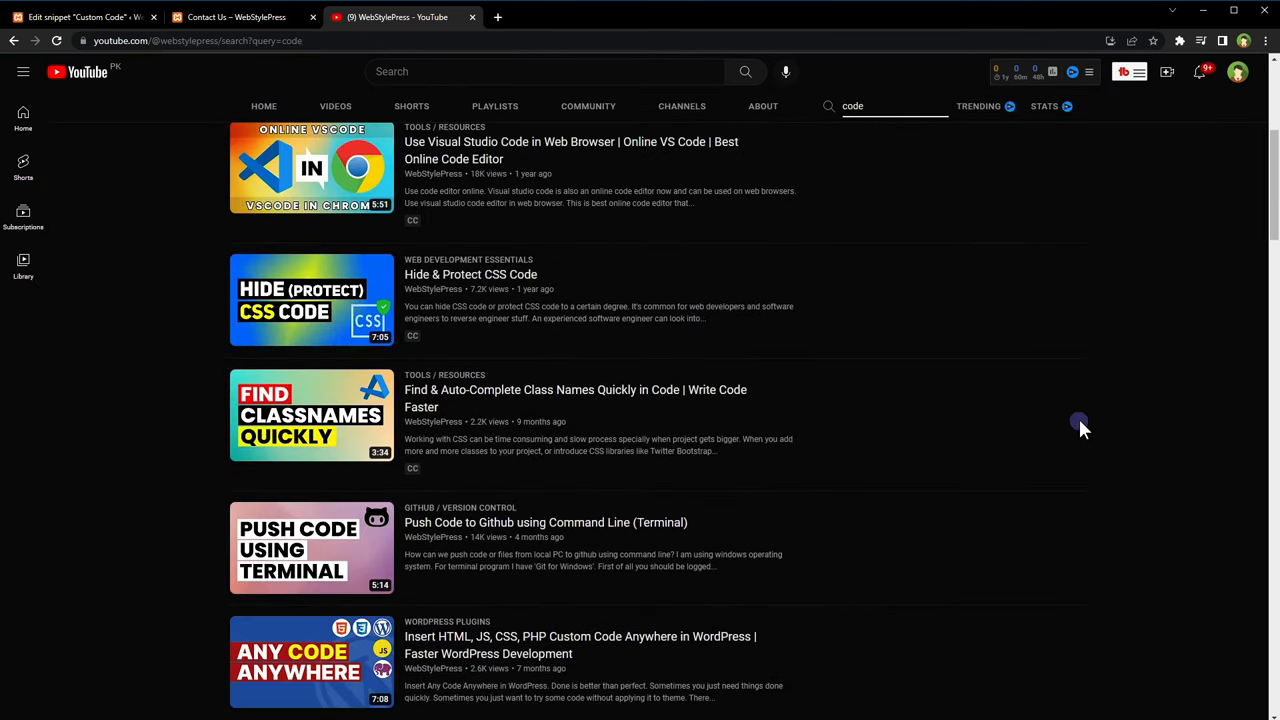
scroll(down, 3)
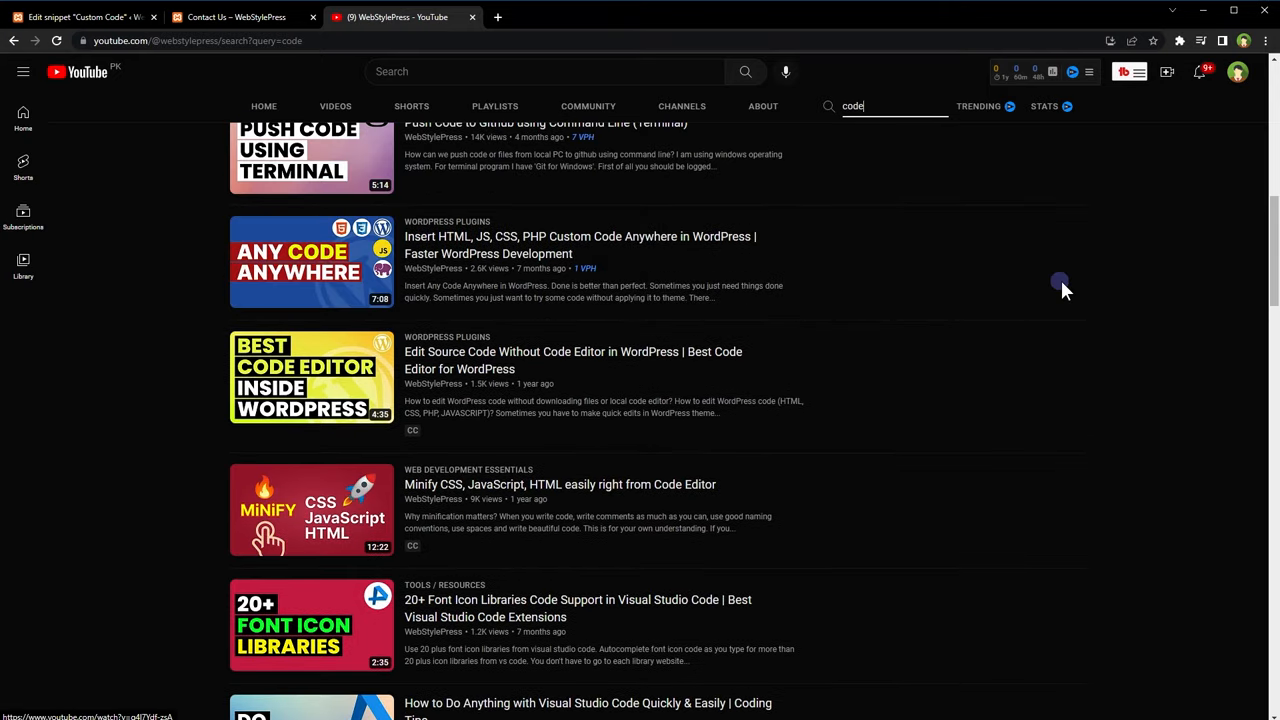
scroll(down, 3)
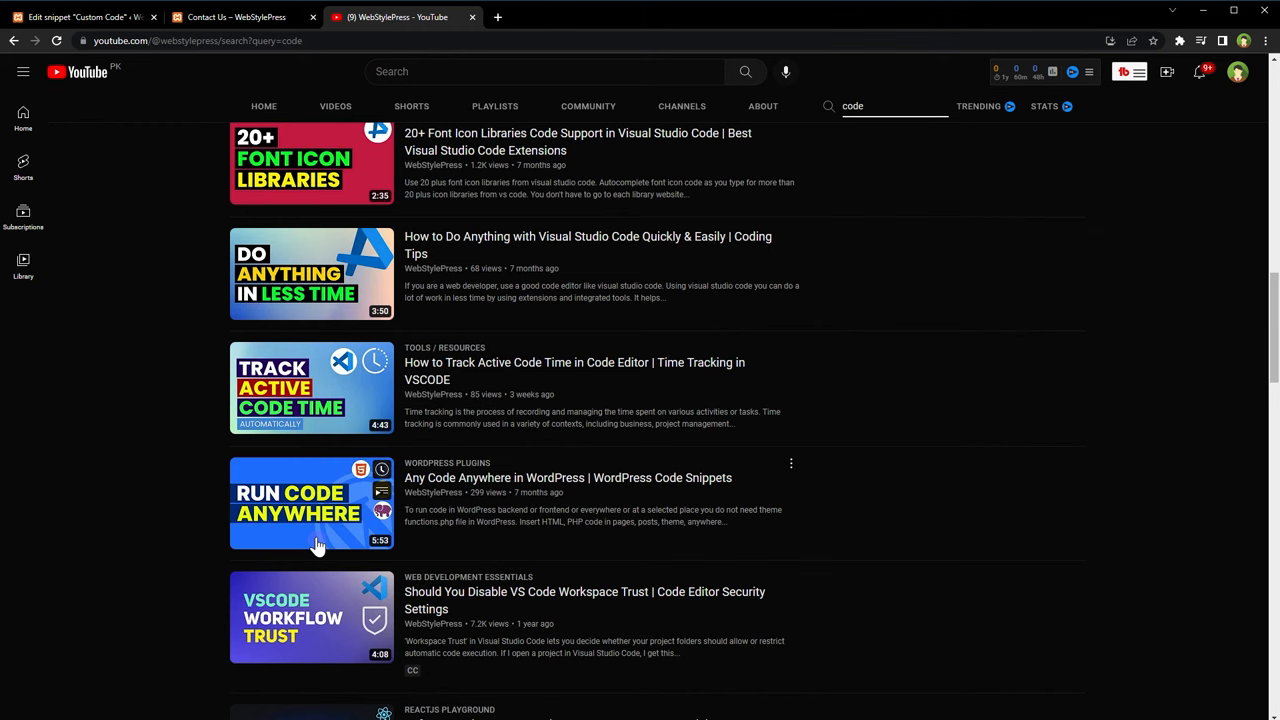
mouse_move(1060, 464)
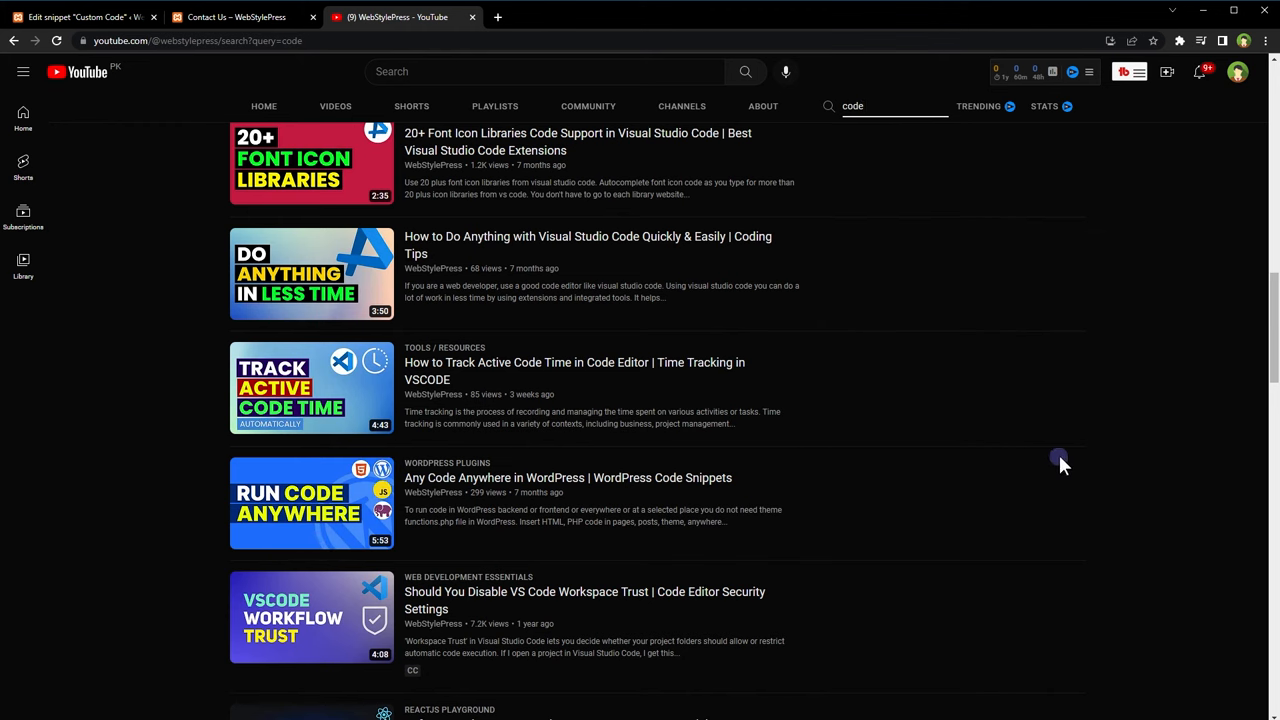
scroll(down, 3)
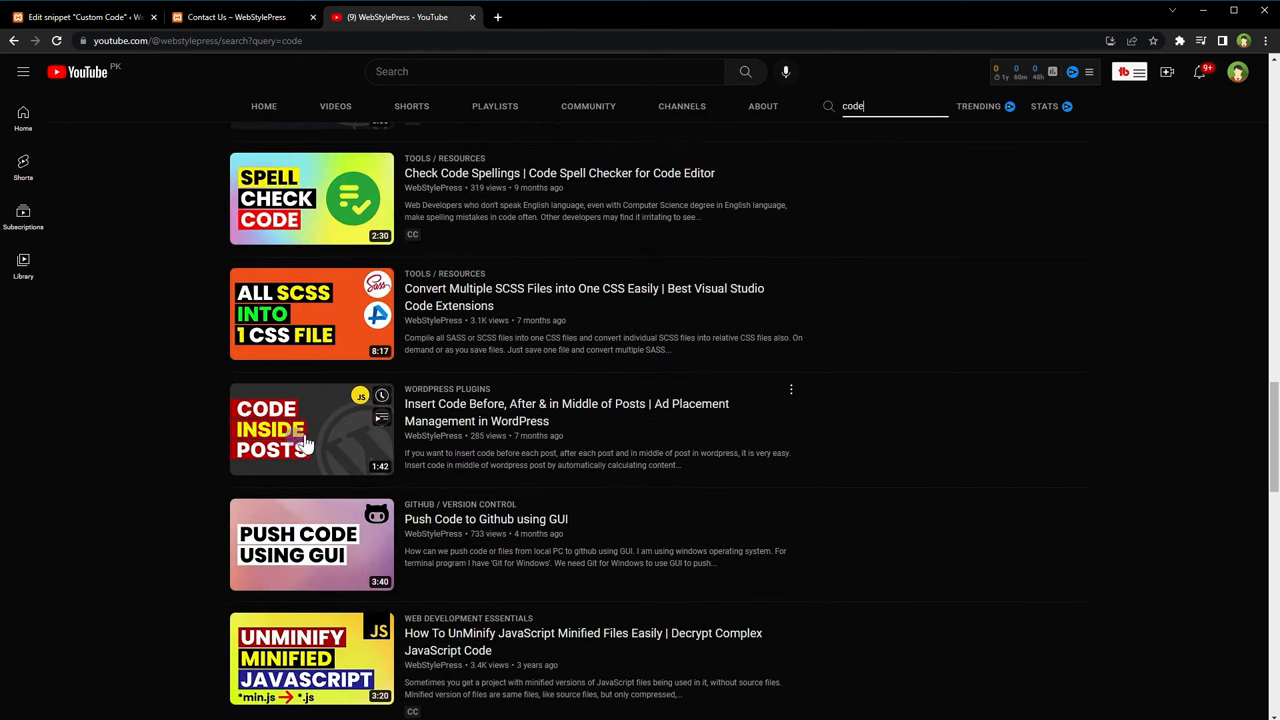
mouse_move(1110, 504)
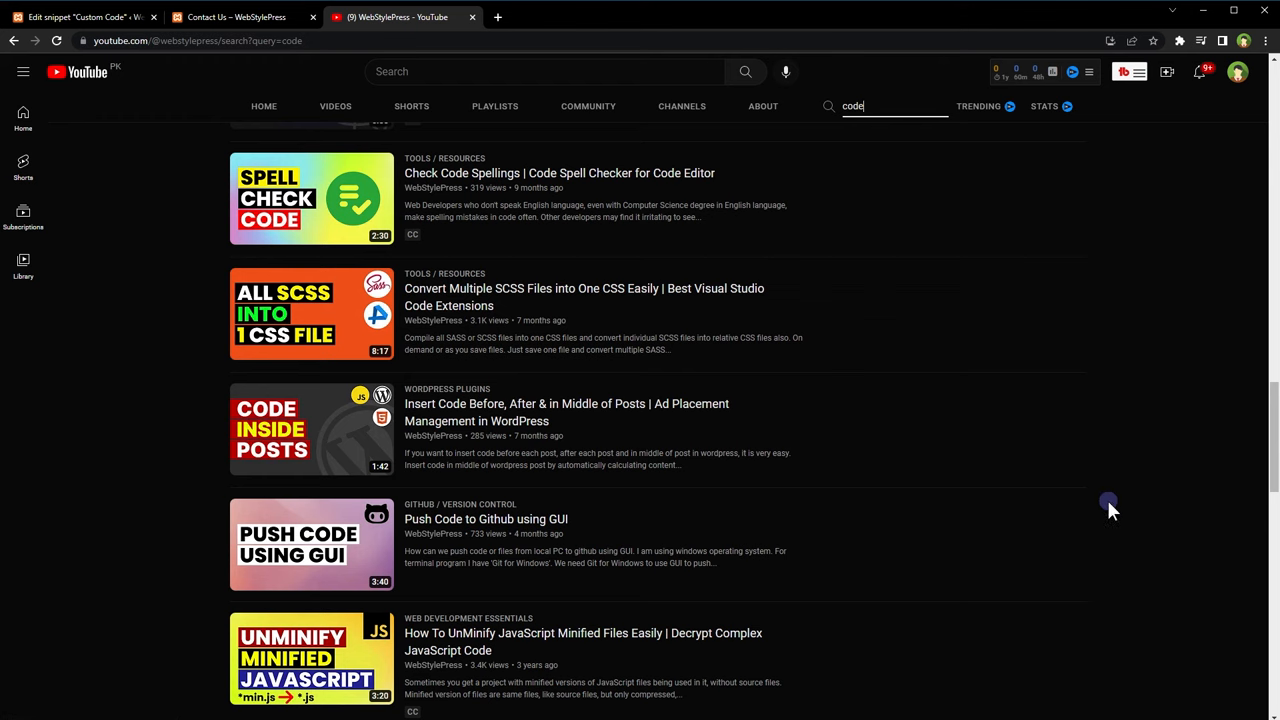
mouse_move(1252, 518)
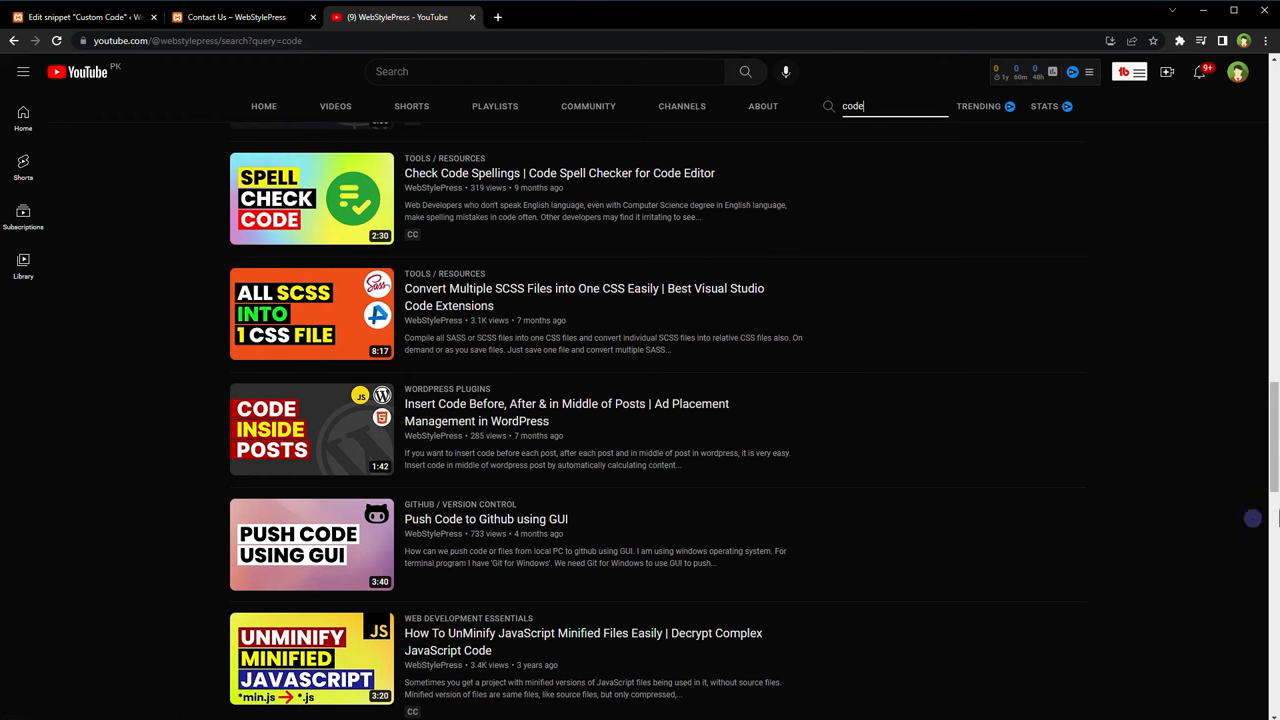